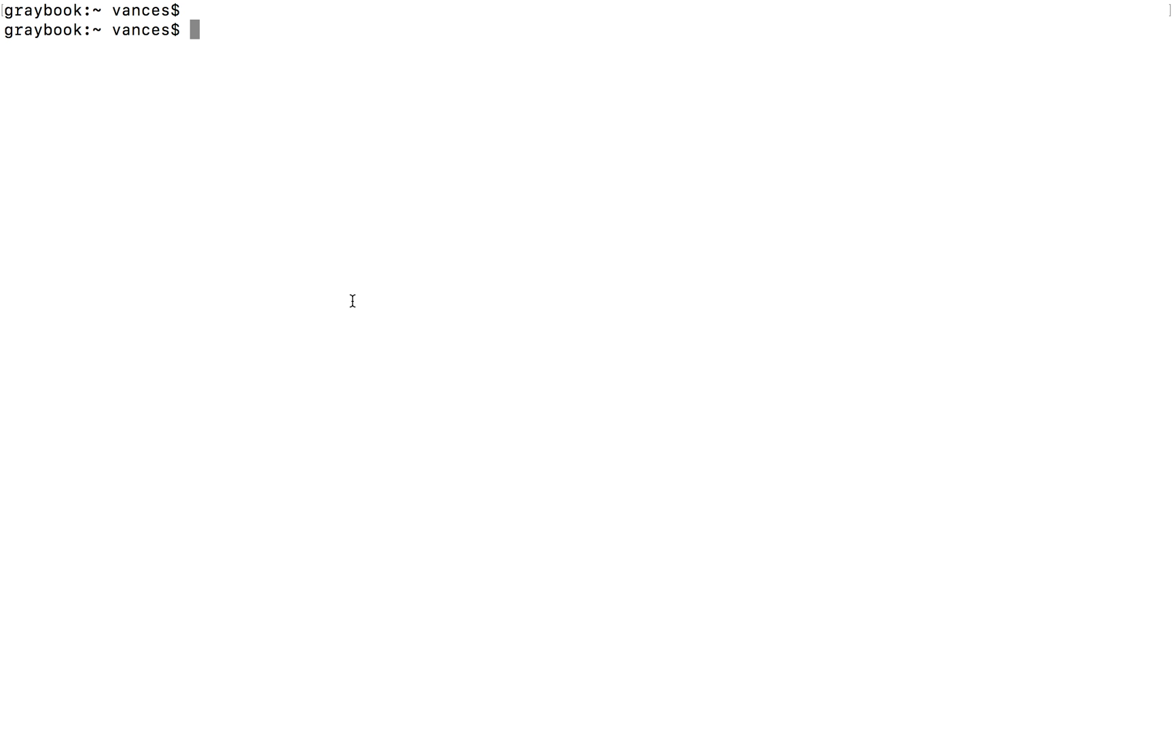
# - Run 'docker pull sigscale/ocs'; the latest image is reported already up to date
pyautogui.write('docker')
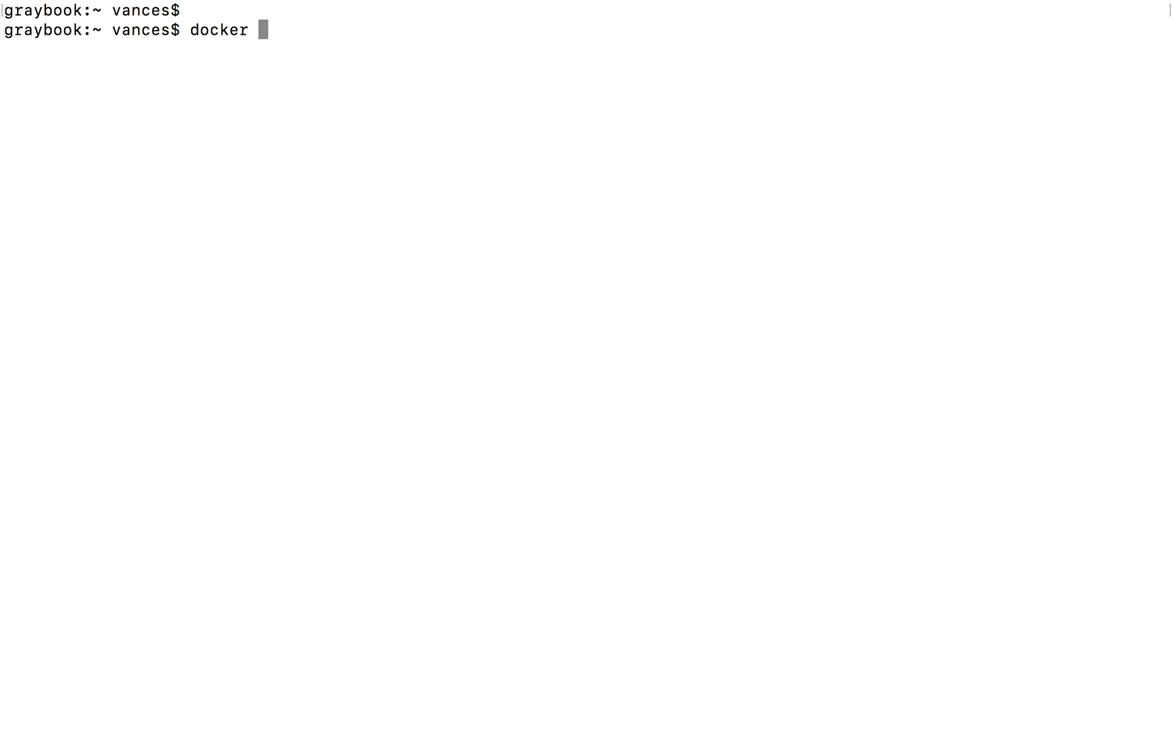
pyautogui.write('pull')
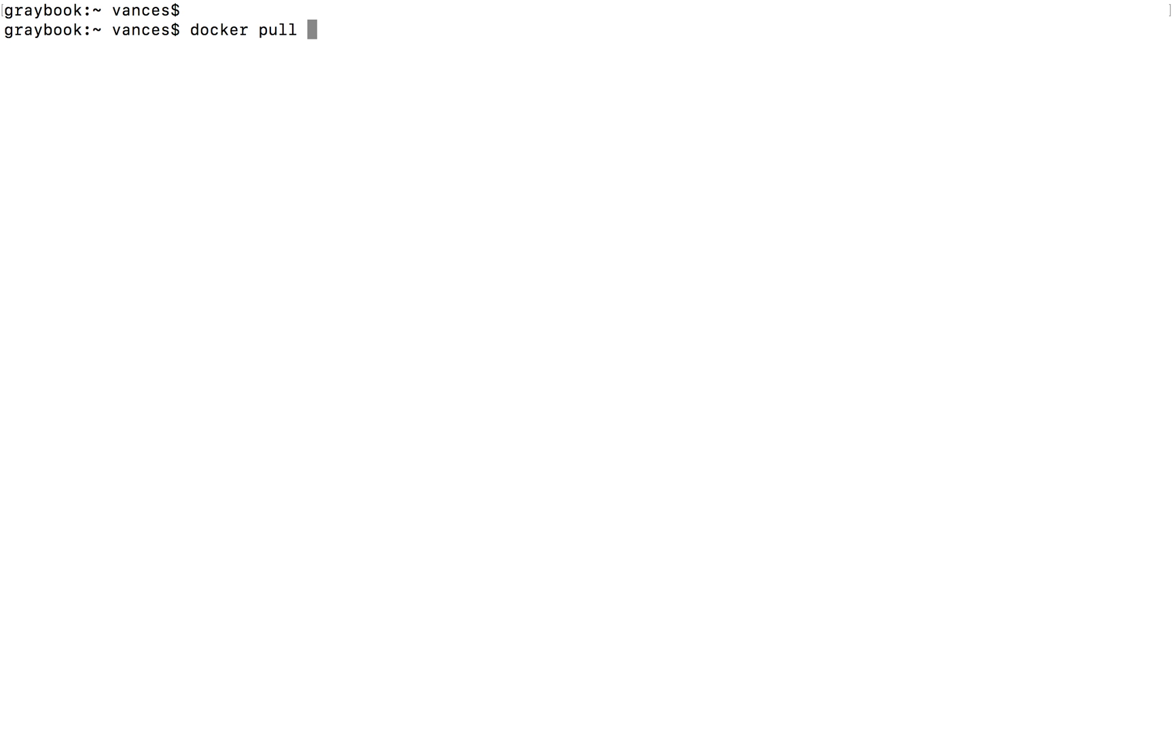
pyautogui.write('sigscale')
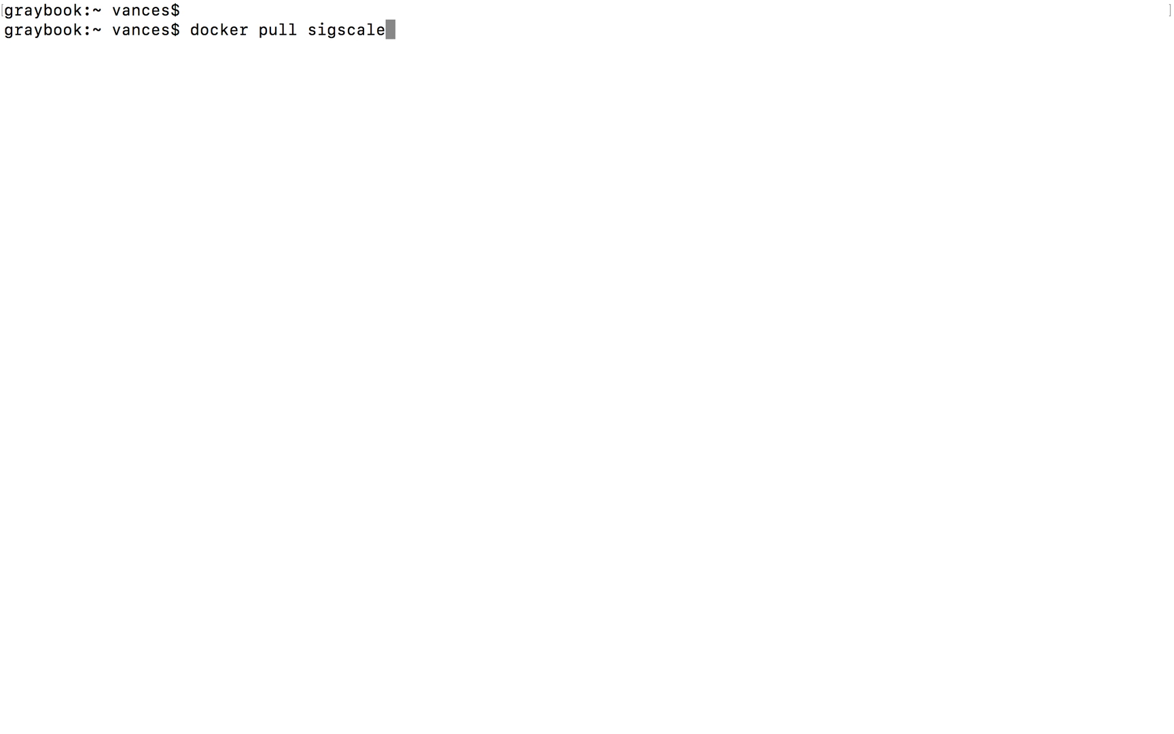
pyautogui.write('/ocs')
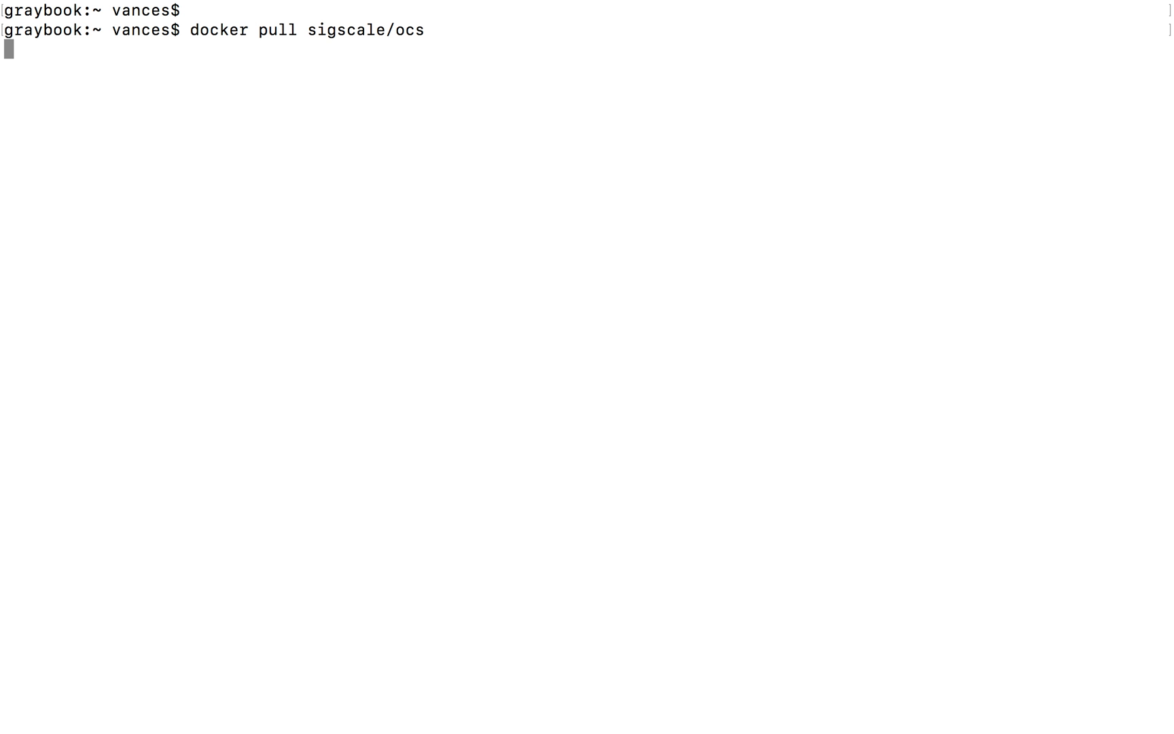
pyautogui.press('Return')
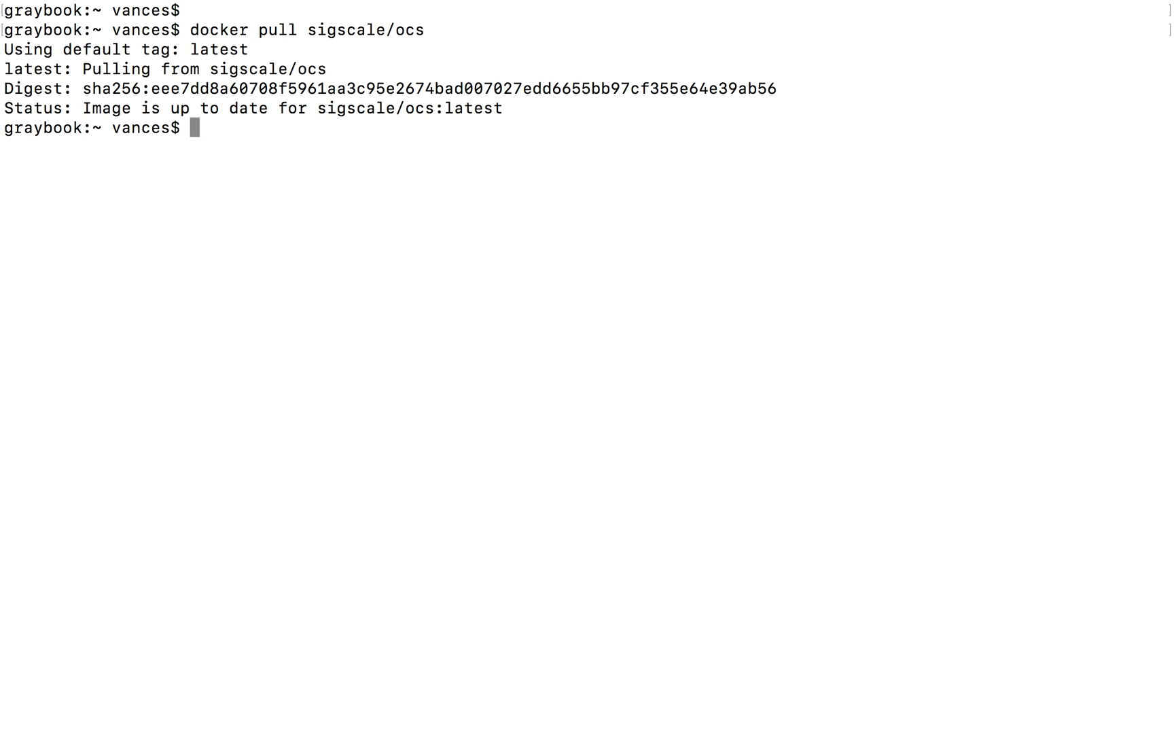
# - Compose 'docker run sigscale/ocs -ti --entrypoint bash' for an interactive bash container
pyautogui.write('doc')
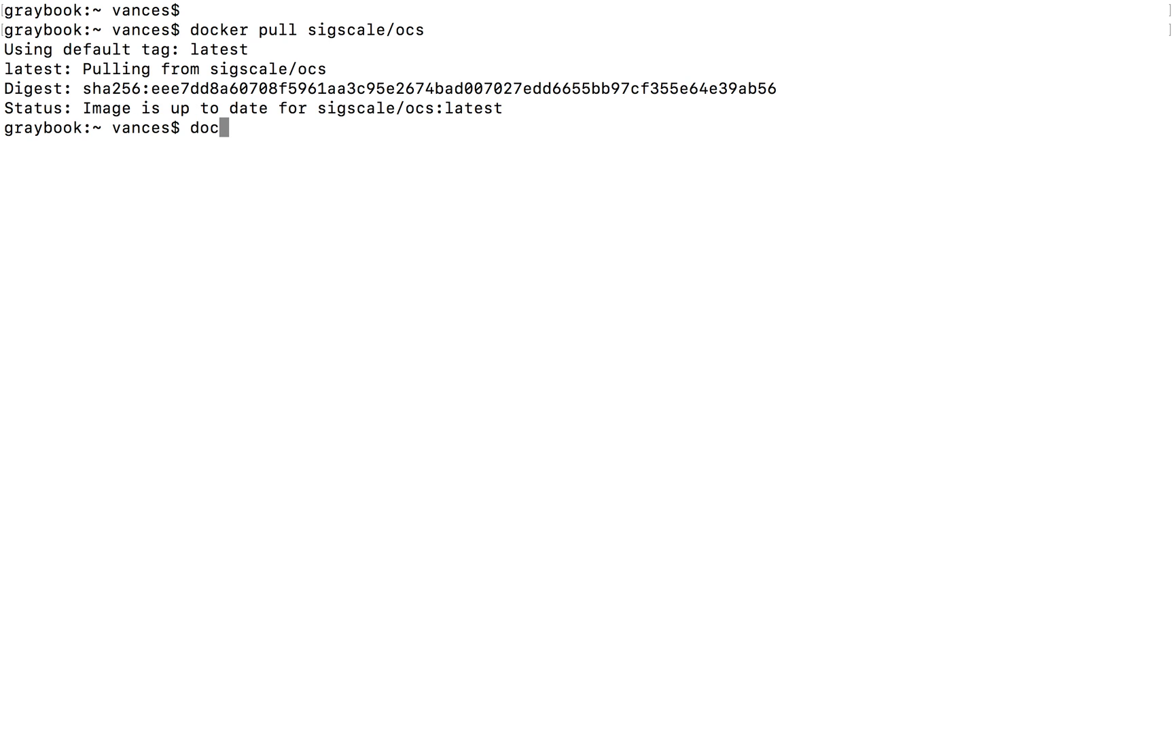
pyautogui.write('ker')
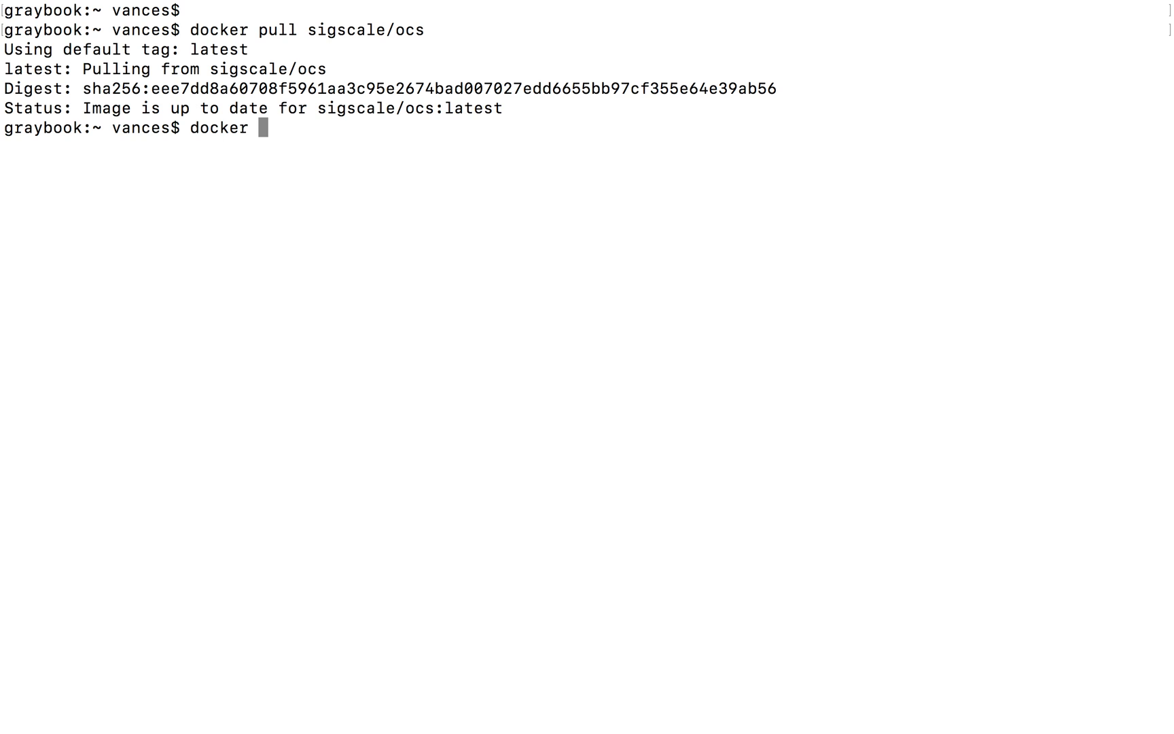
pyautogui.write('run sigs')
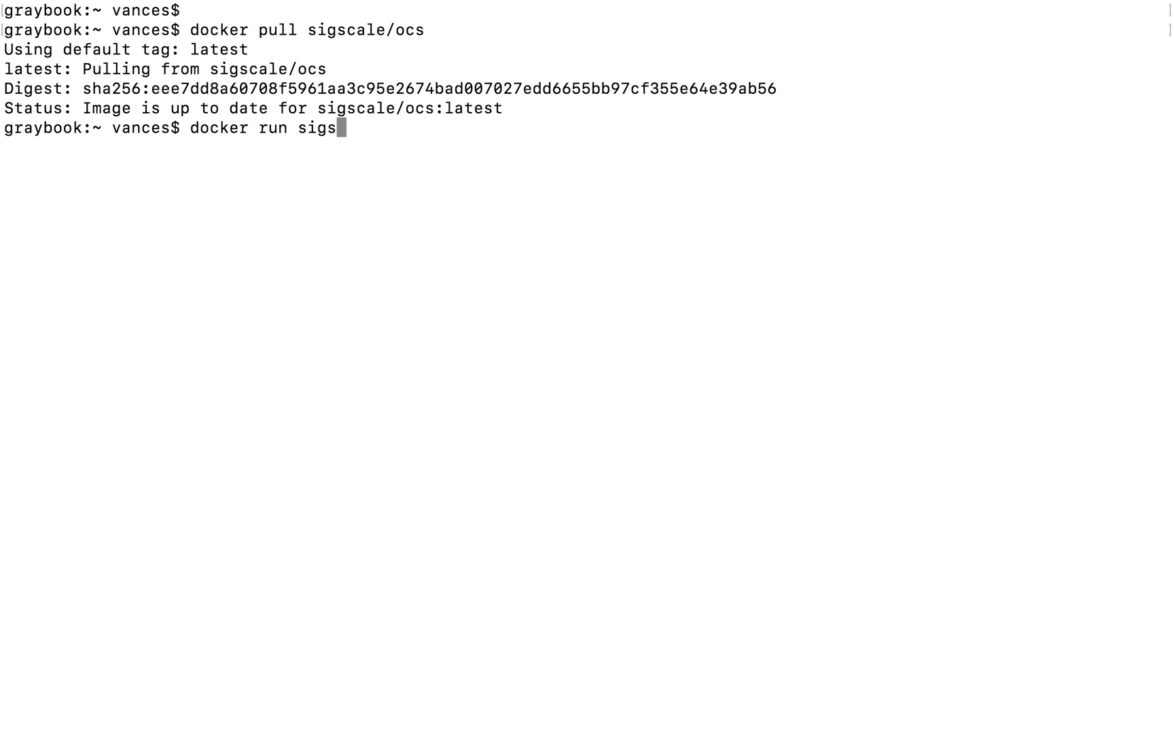
pyautogui.write('cale/o')
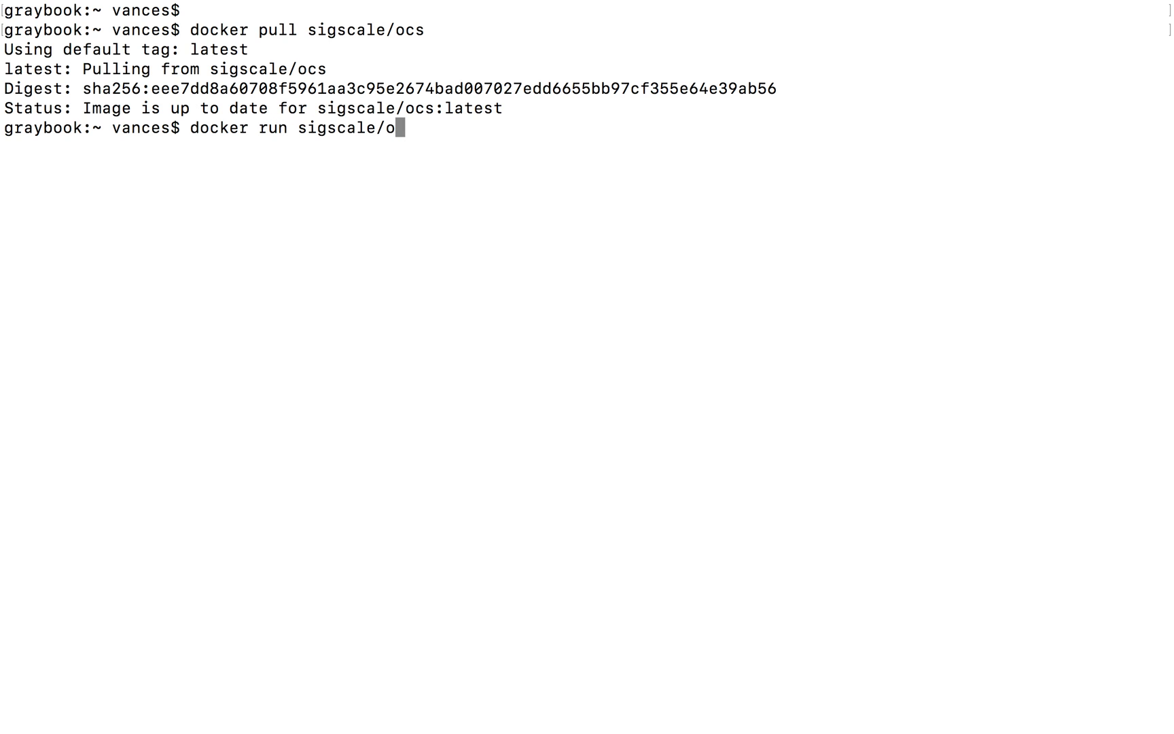
pyautogui.write('cs')
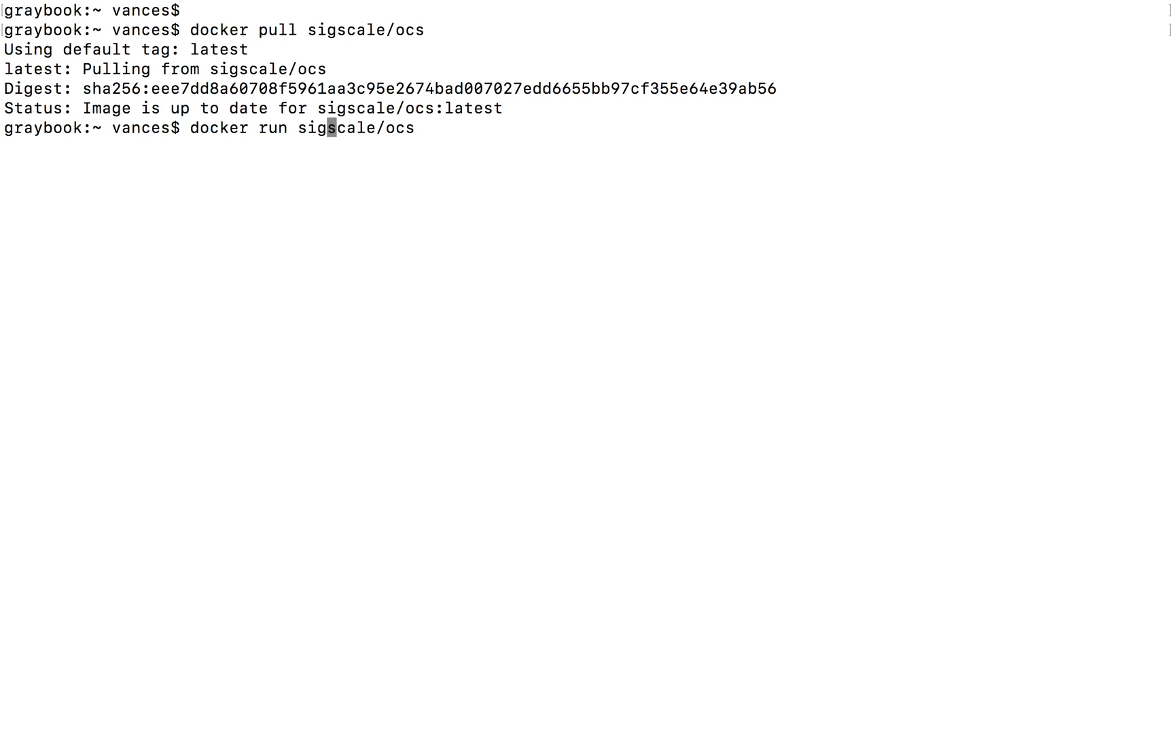
pyautogui.write('-t')
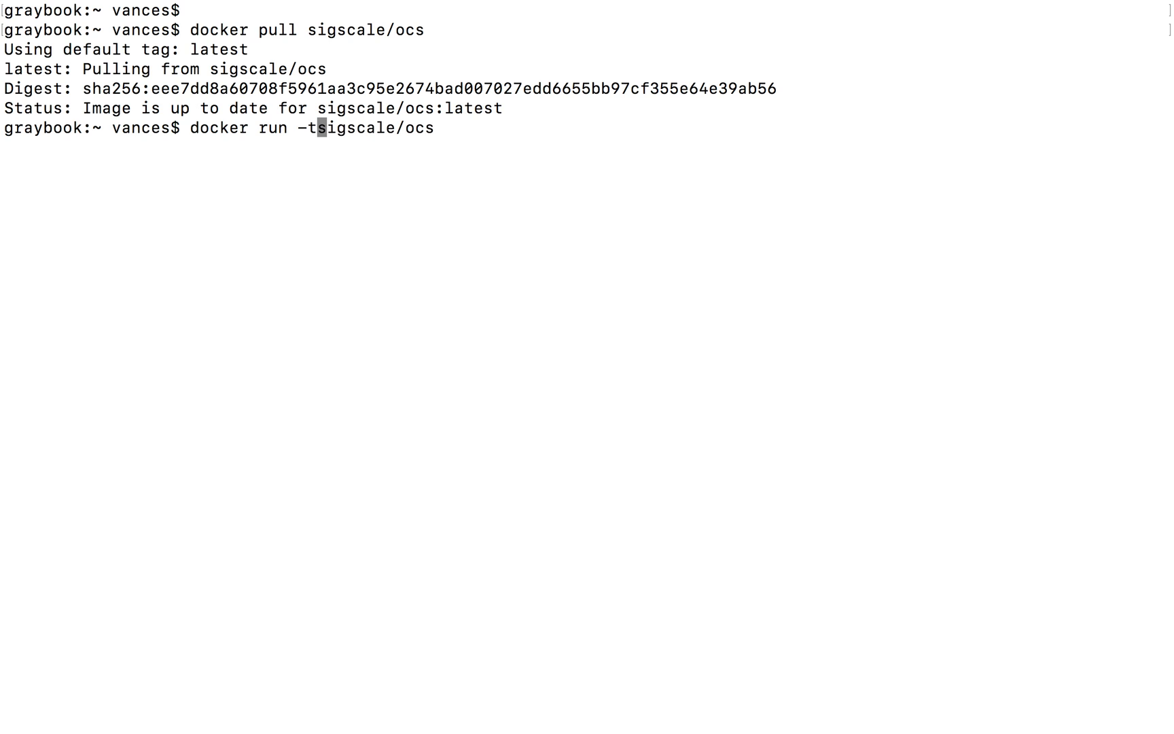
pyautogui.write('i')
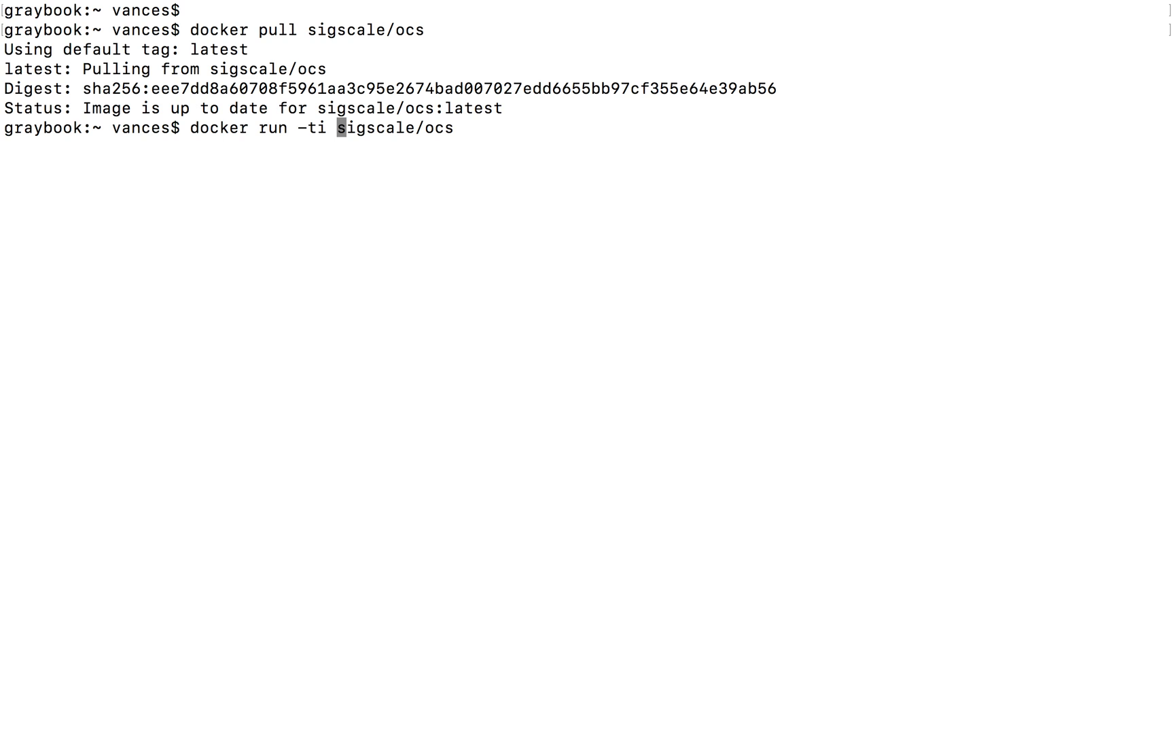
pyautogui.write('--entrypoint')
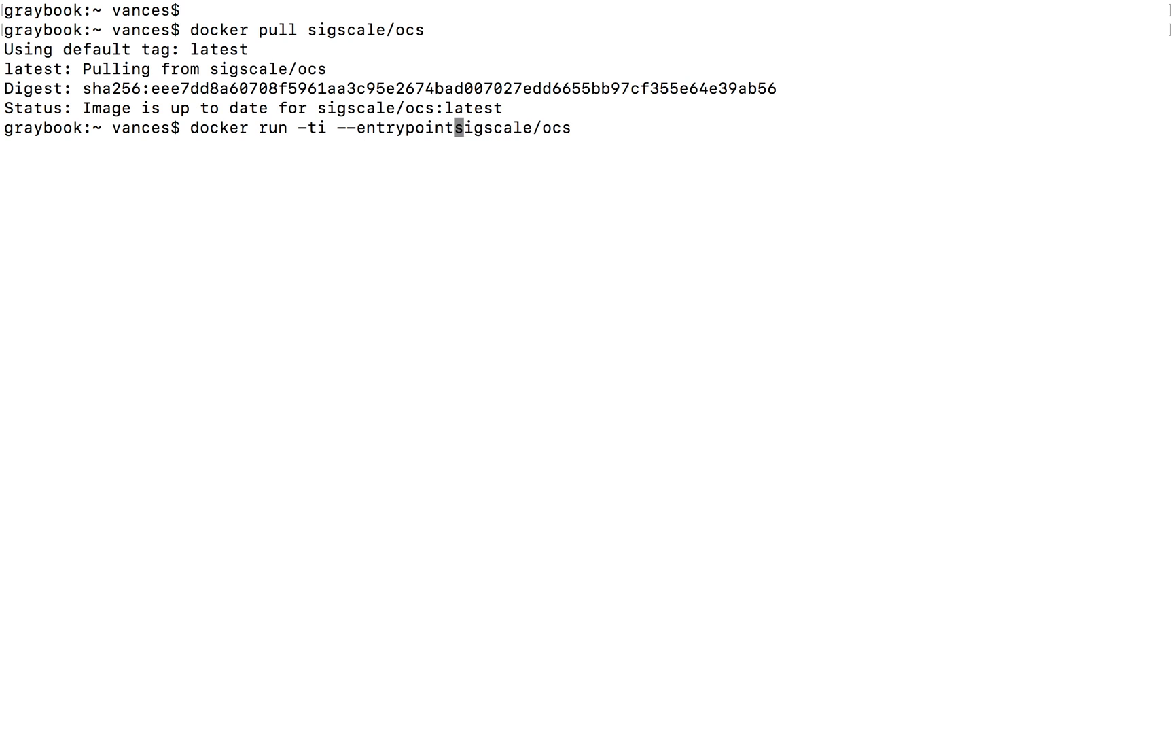
pyautogui.write('bash')
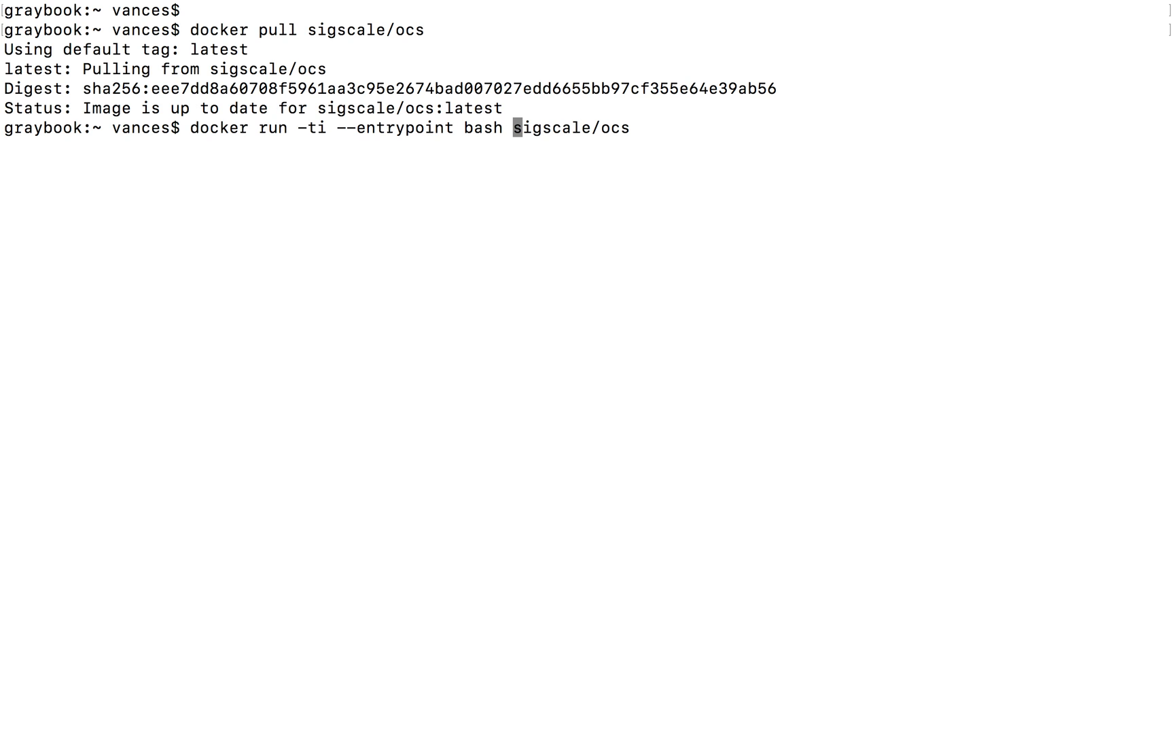
# - Add '-h host1 -v db:/home/otp/db' and launch it, reaching the otp@host1 shell prompt
pyautogui.write('-h')
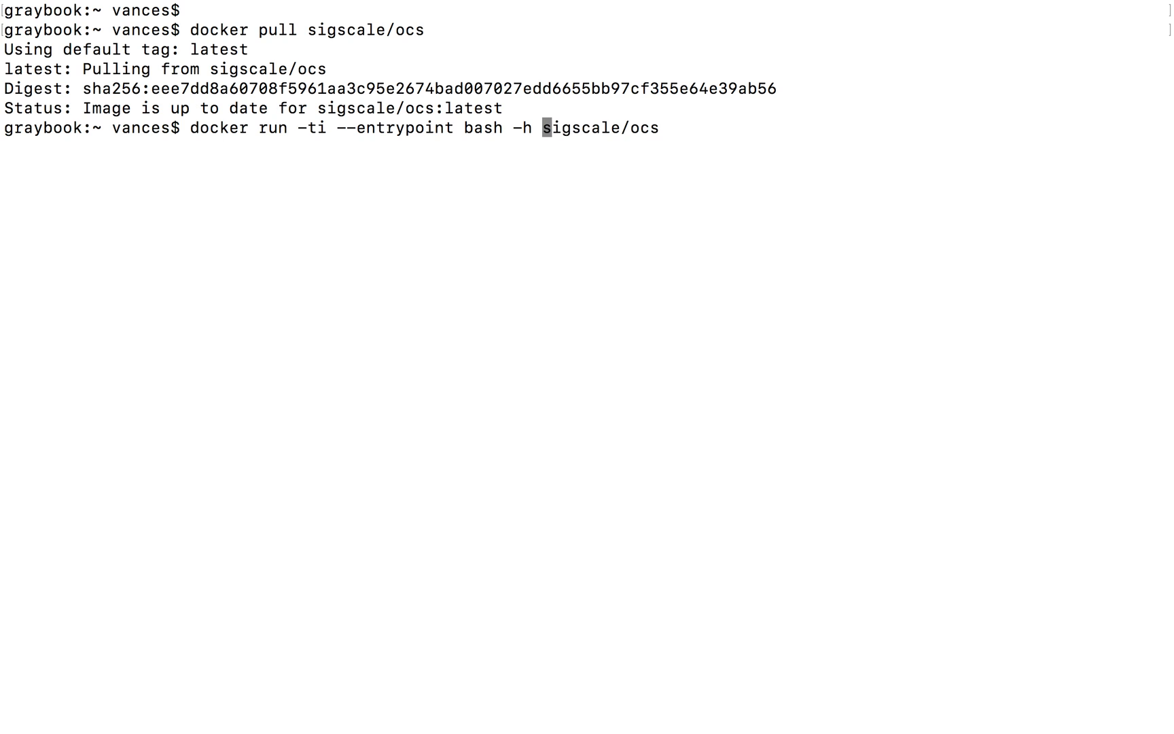
pyautogui.write('host1')
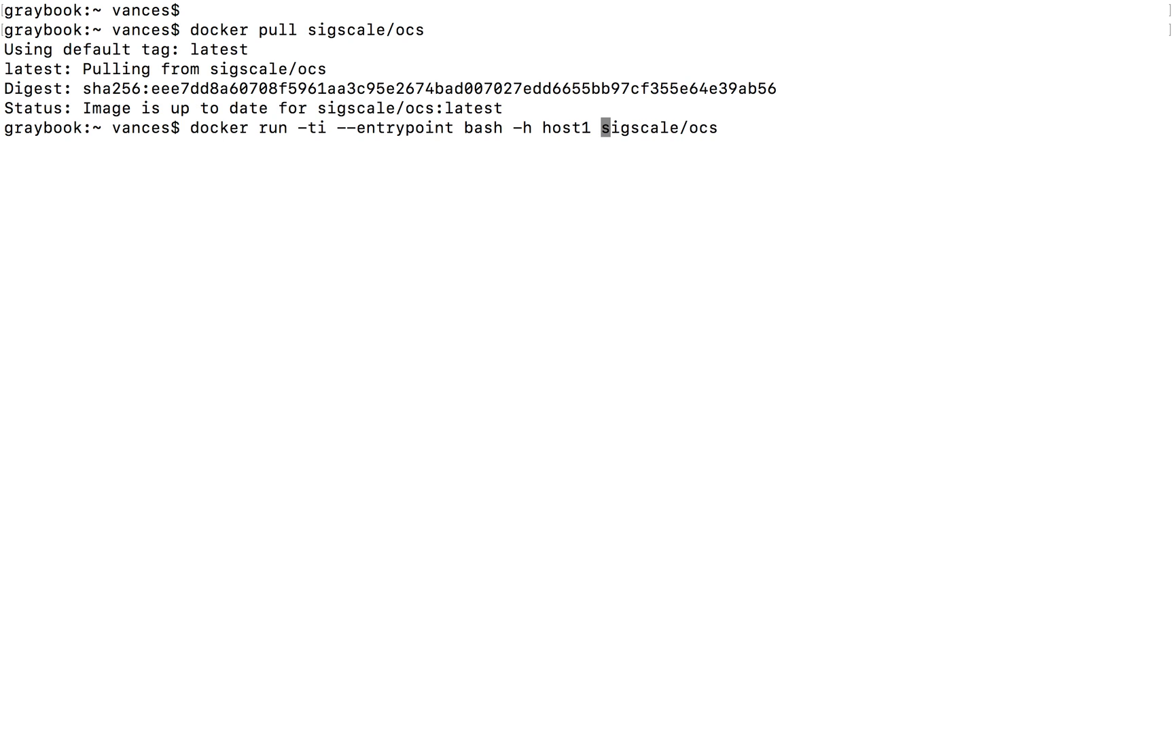
pyautogui.write('-')
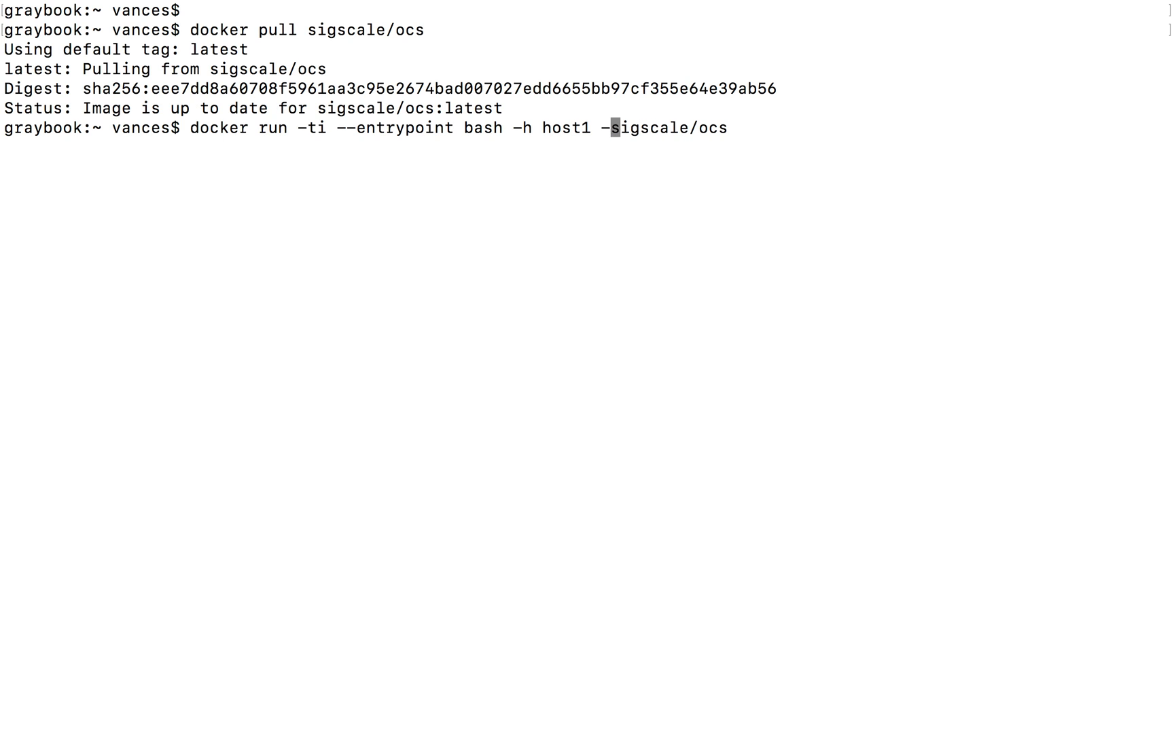
pyautogui.write('v db')
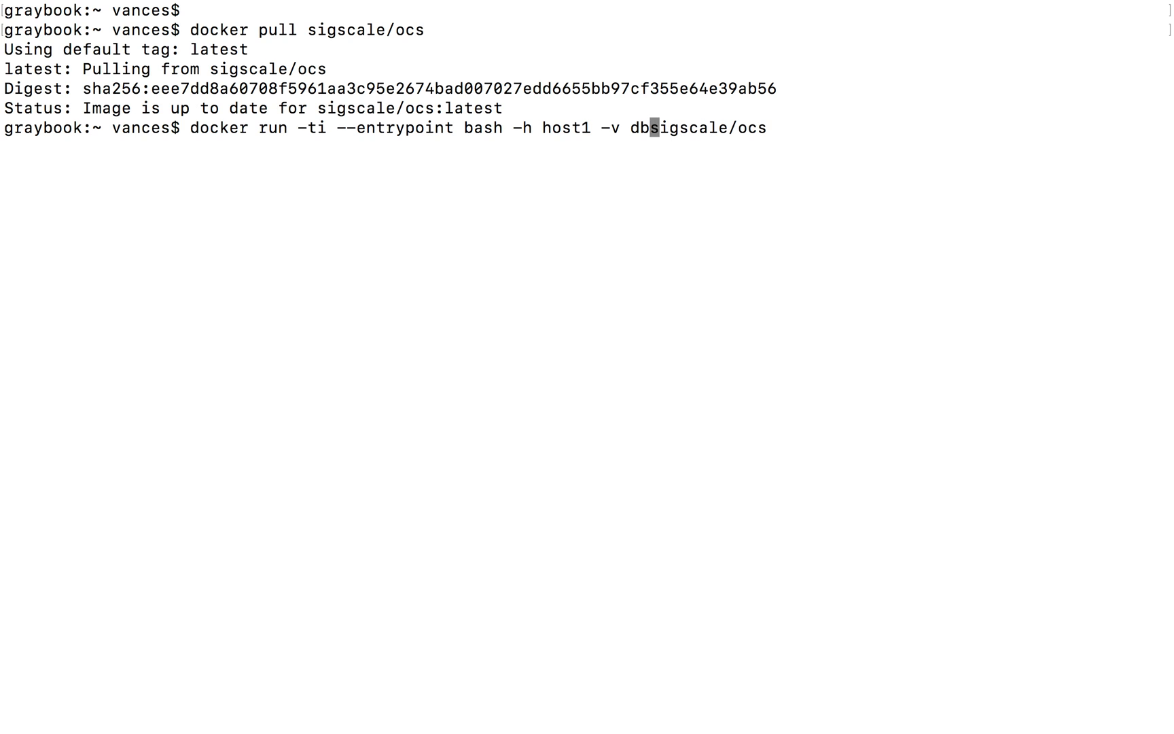
pyautogui.write('/')
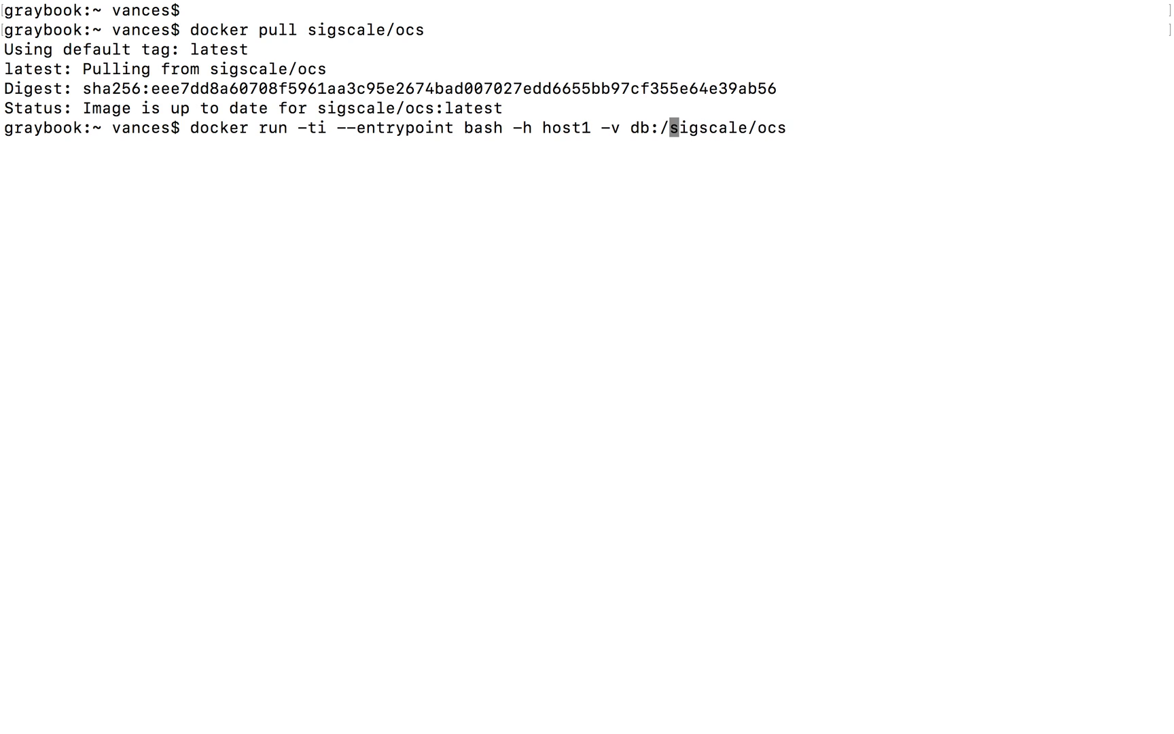
pyautogui.write('home/')
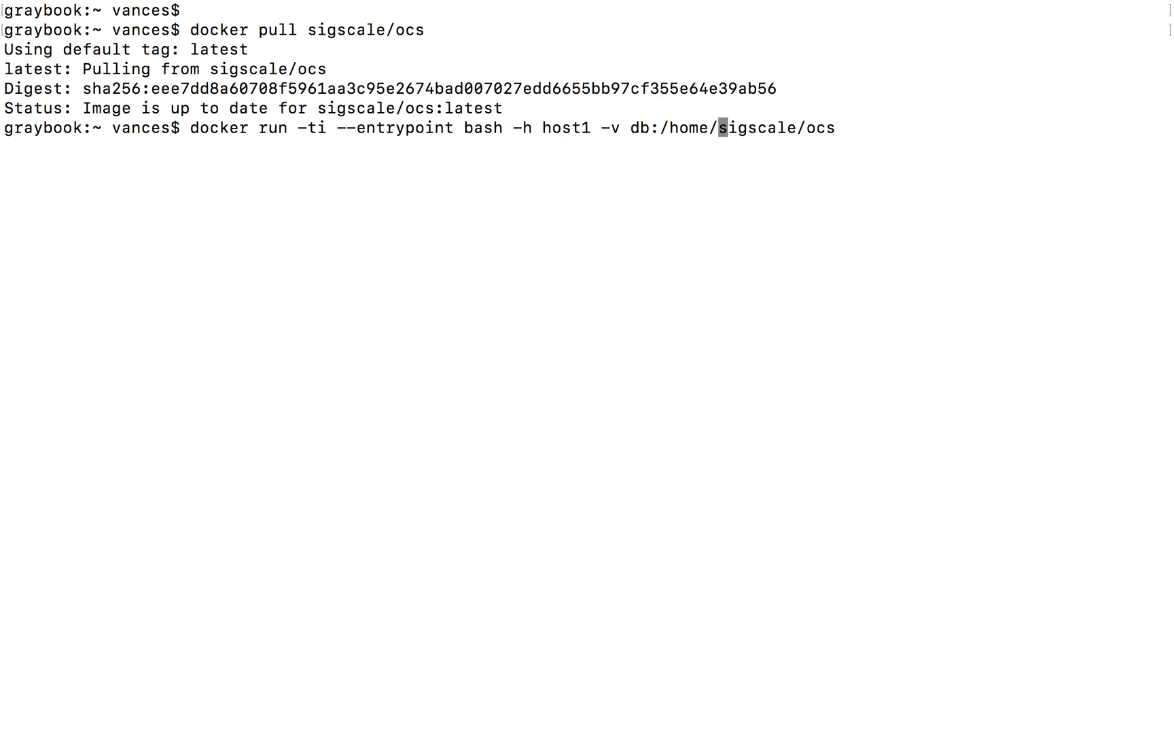
pyautogui.write('otp/db')
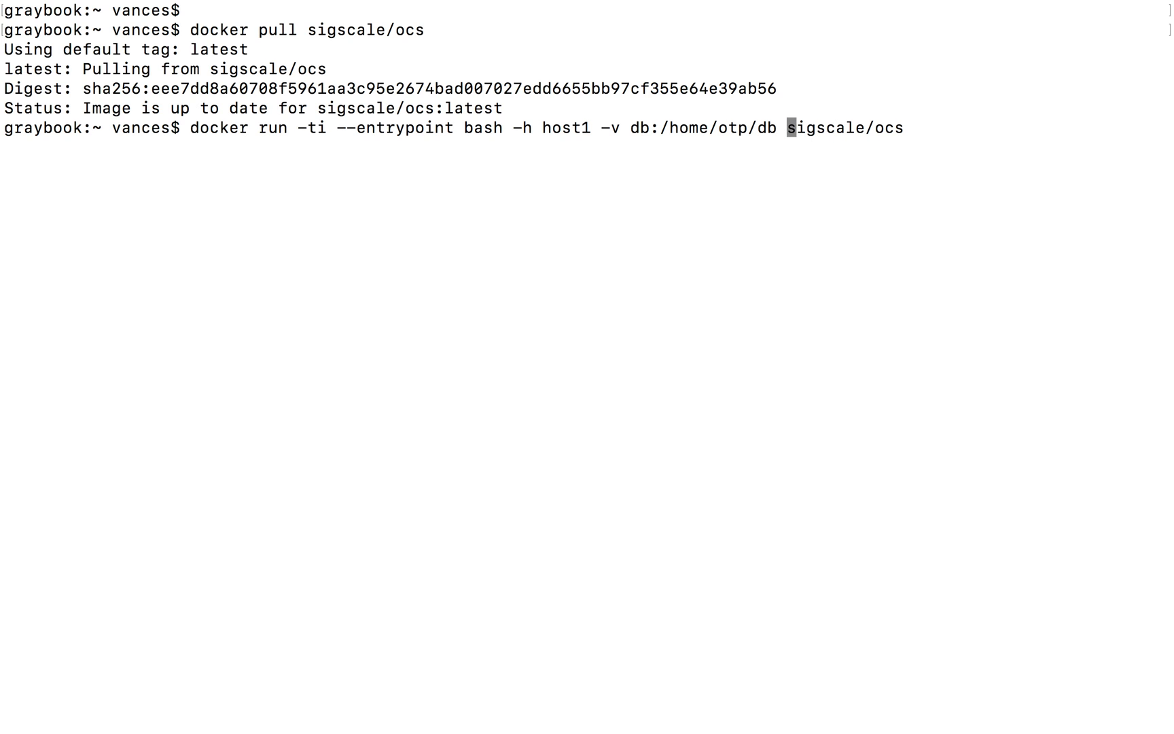
pyautogui.press('Return')
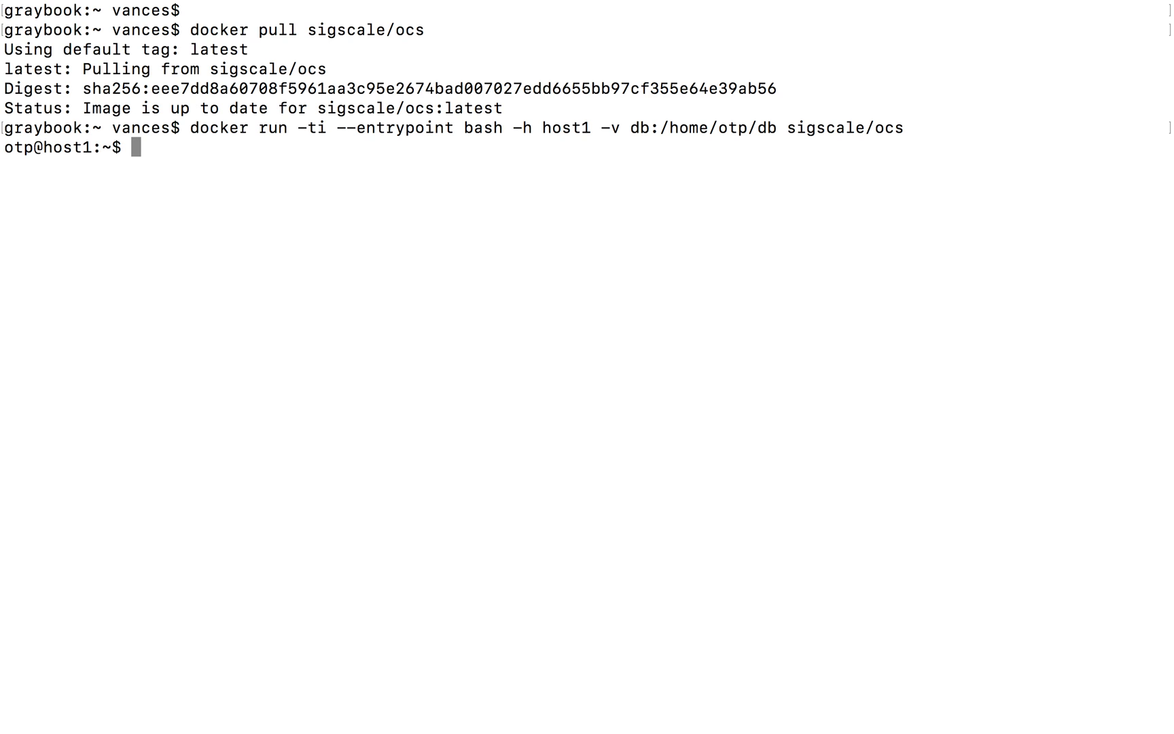
# - Run bin/initialize to create the OCS tables and default admin user, then enter exit
pyautogui.write('bin/')
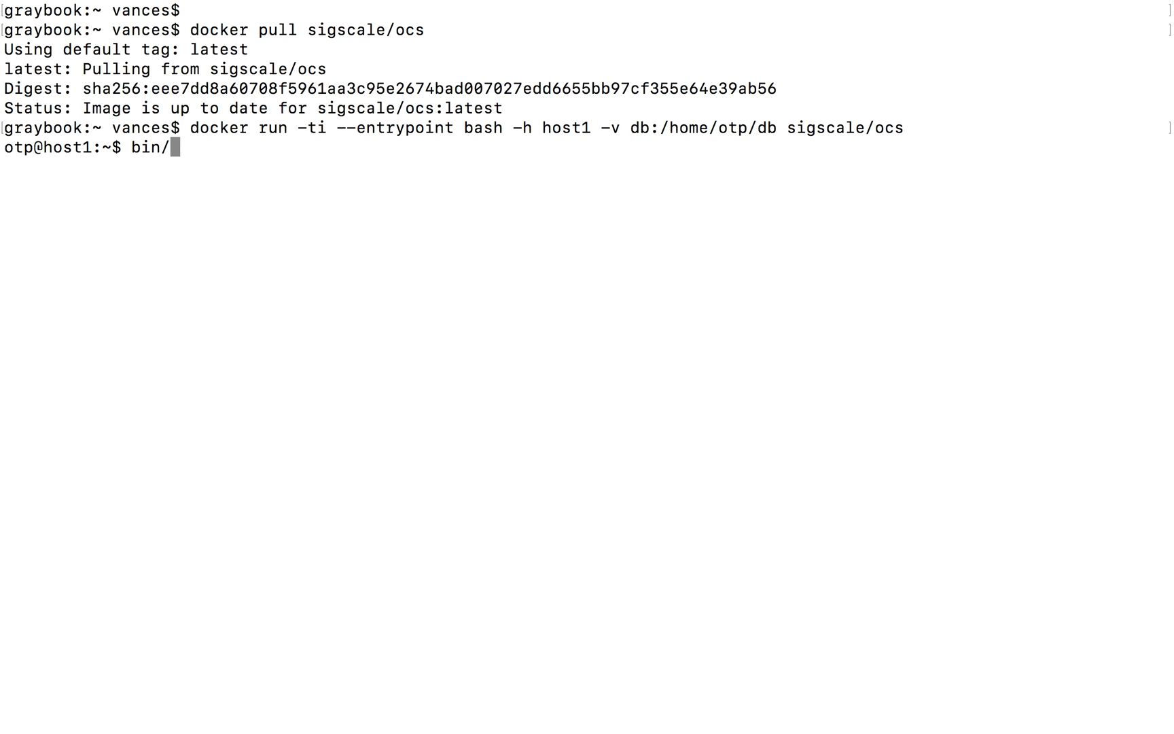
pyautogui.write('initialize')
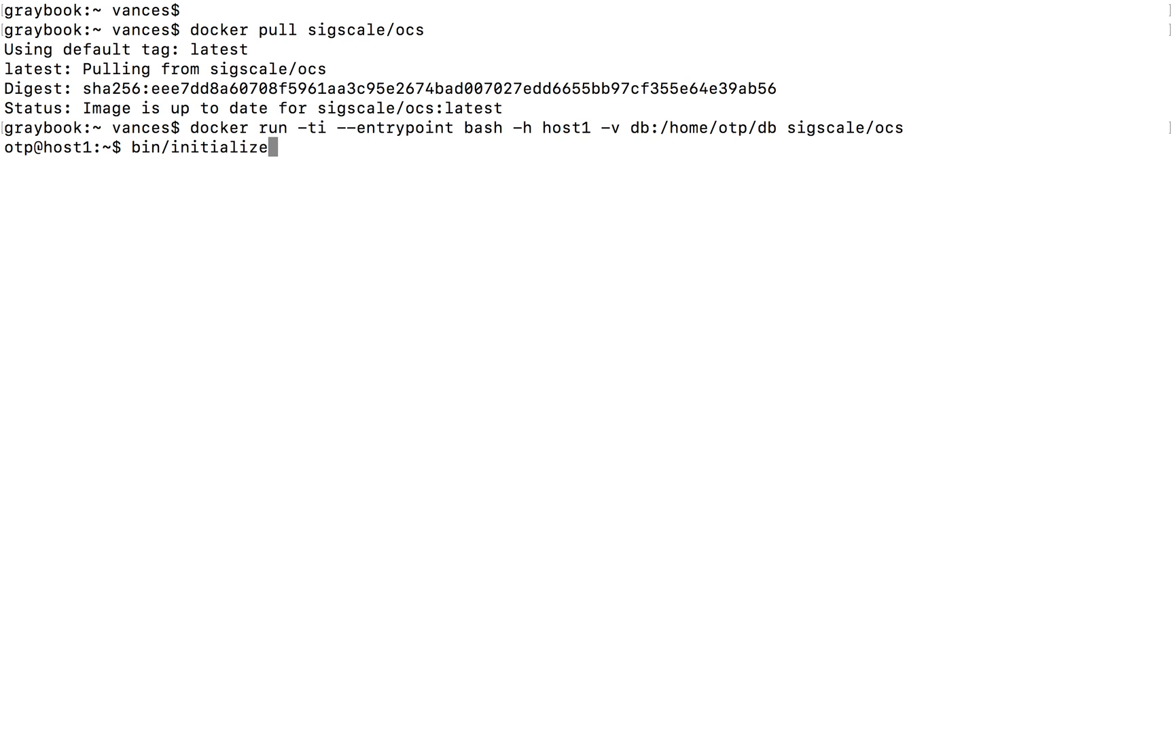
pyautogui.press('Return')
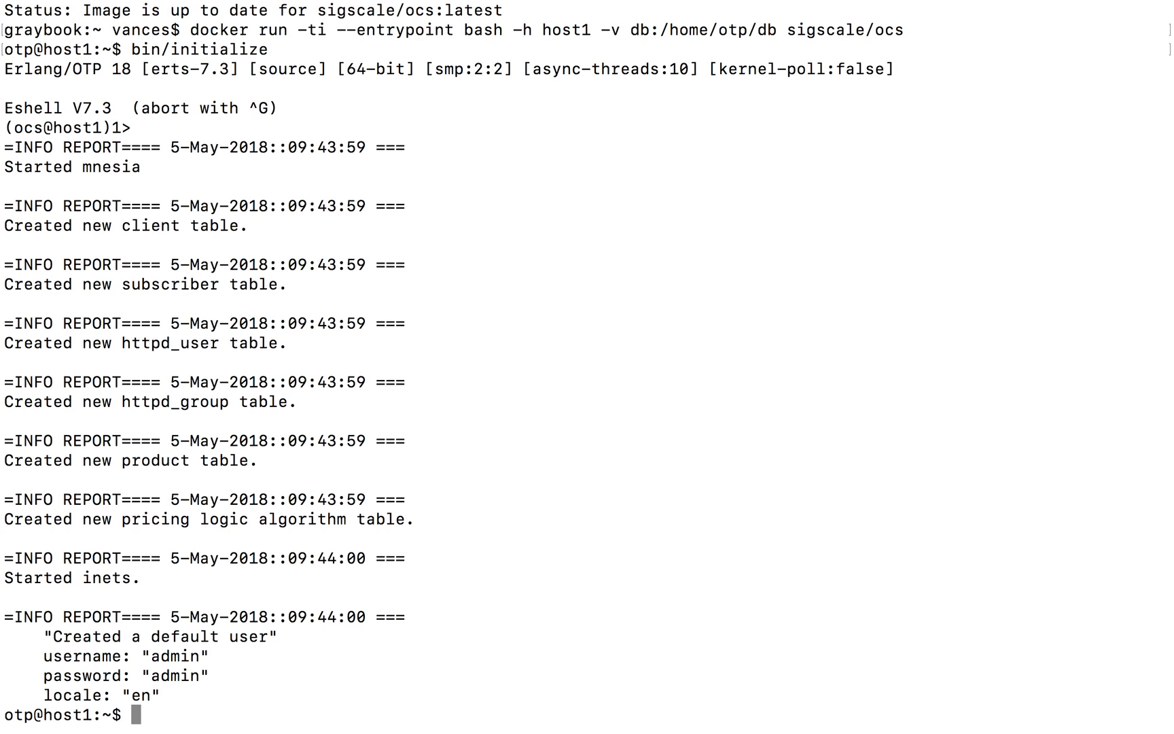
pyautogui.write('exit')
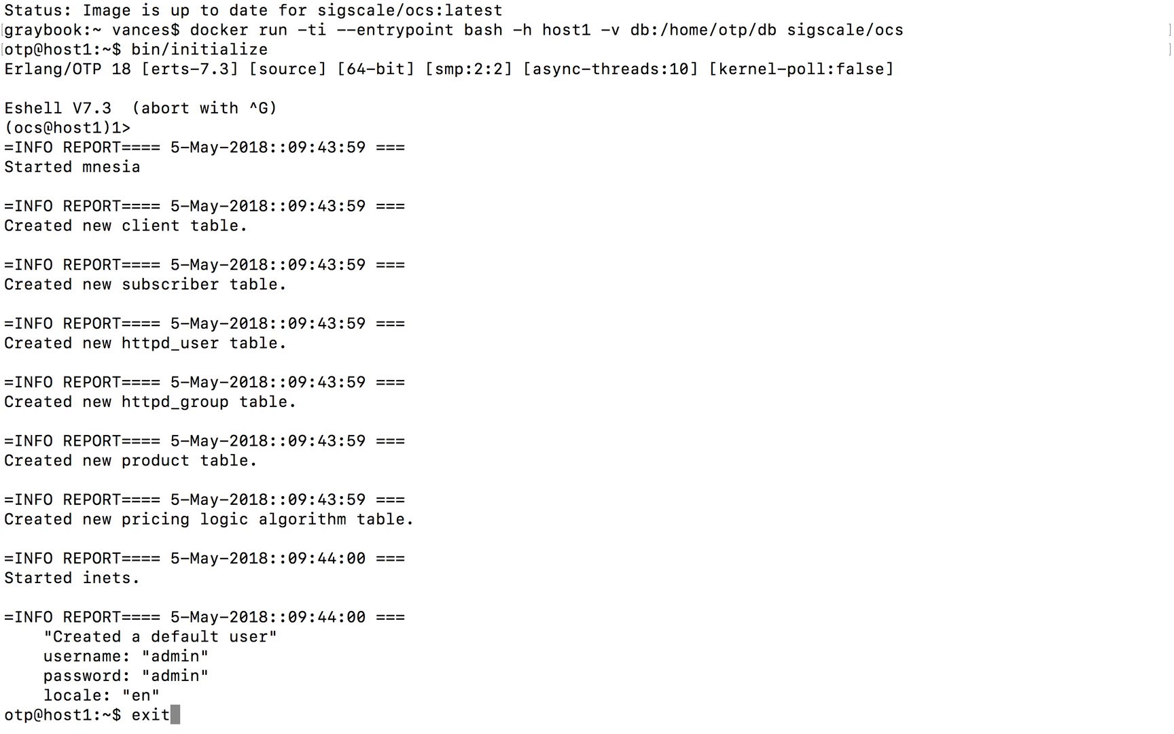
# - Leave the container shell and compose 'docker run -d sigscale/ocs', fixing the 'run' typo
pyautogui.press('Return')
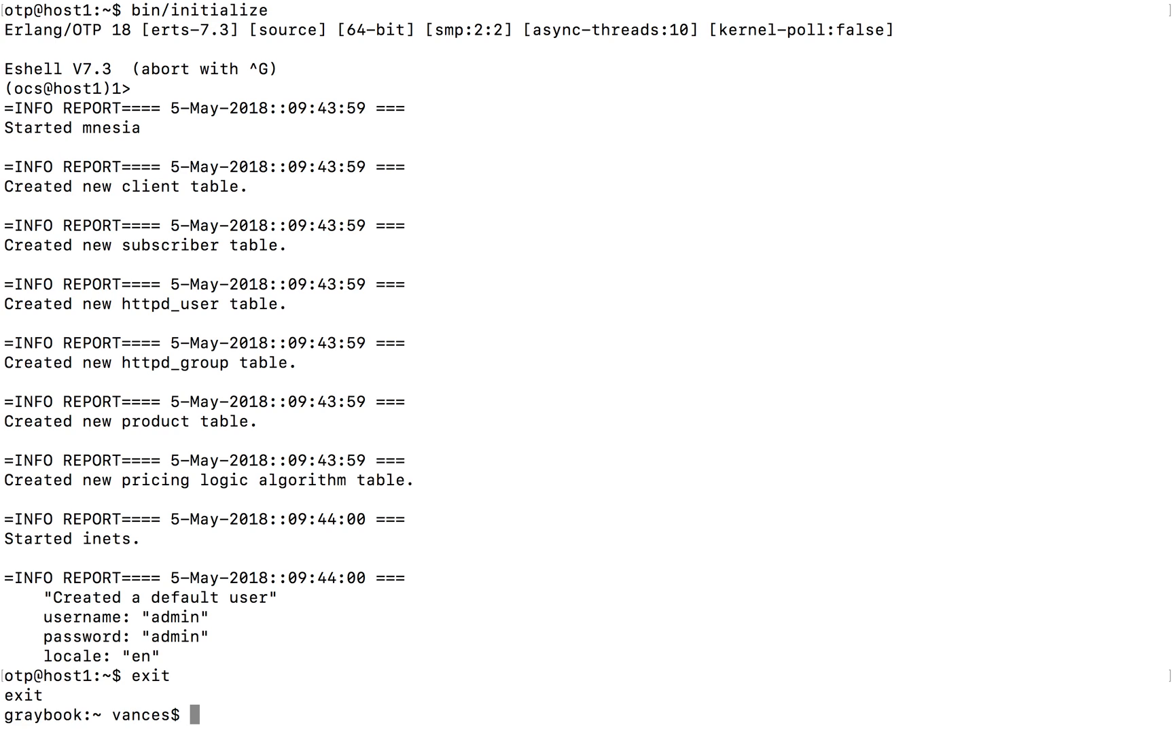
pyautogui.write('docker')
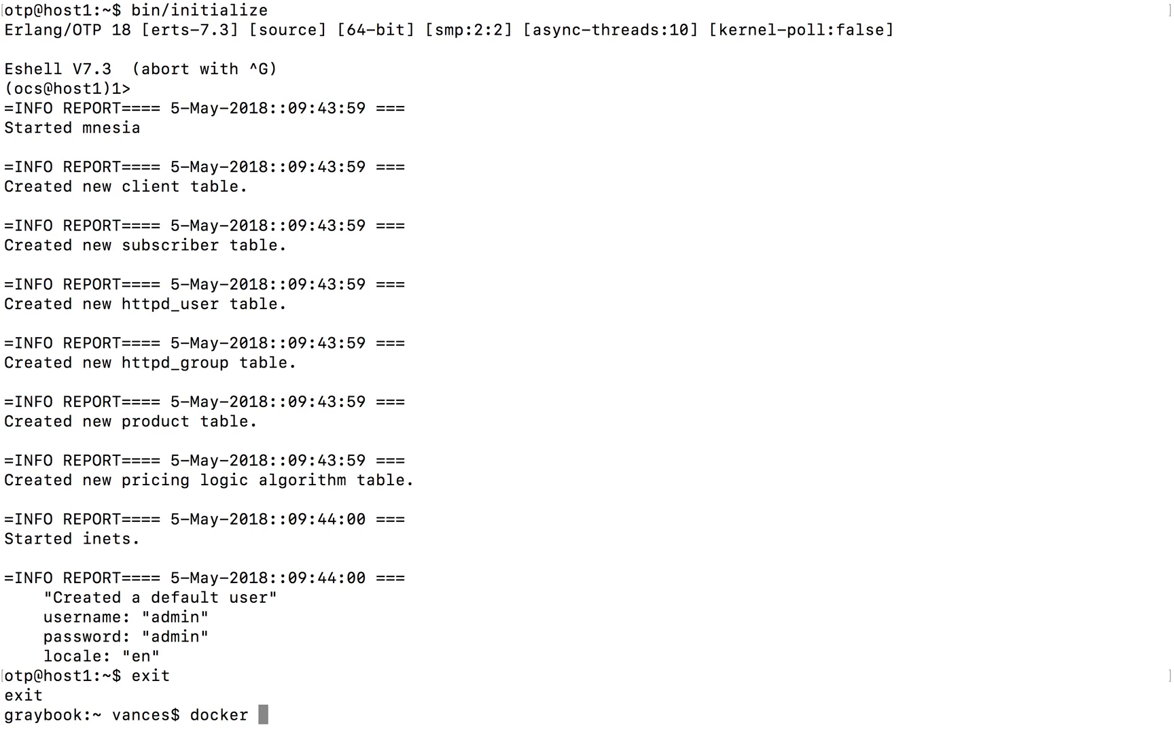
pyautogui.write('rn sigs')
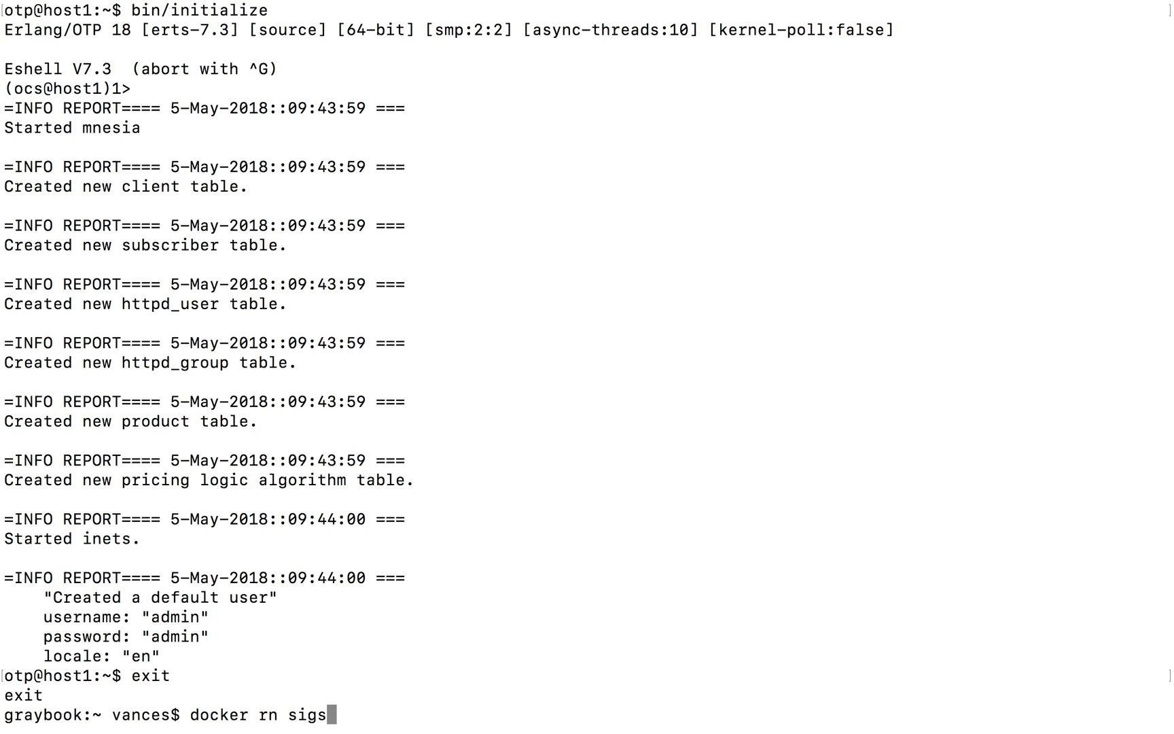
pyautogui.write('cale/ocs')
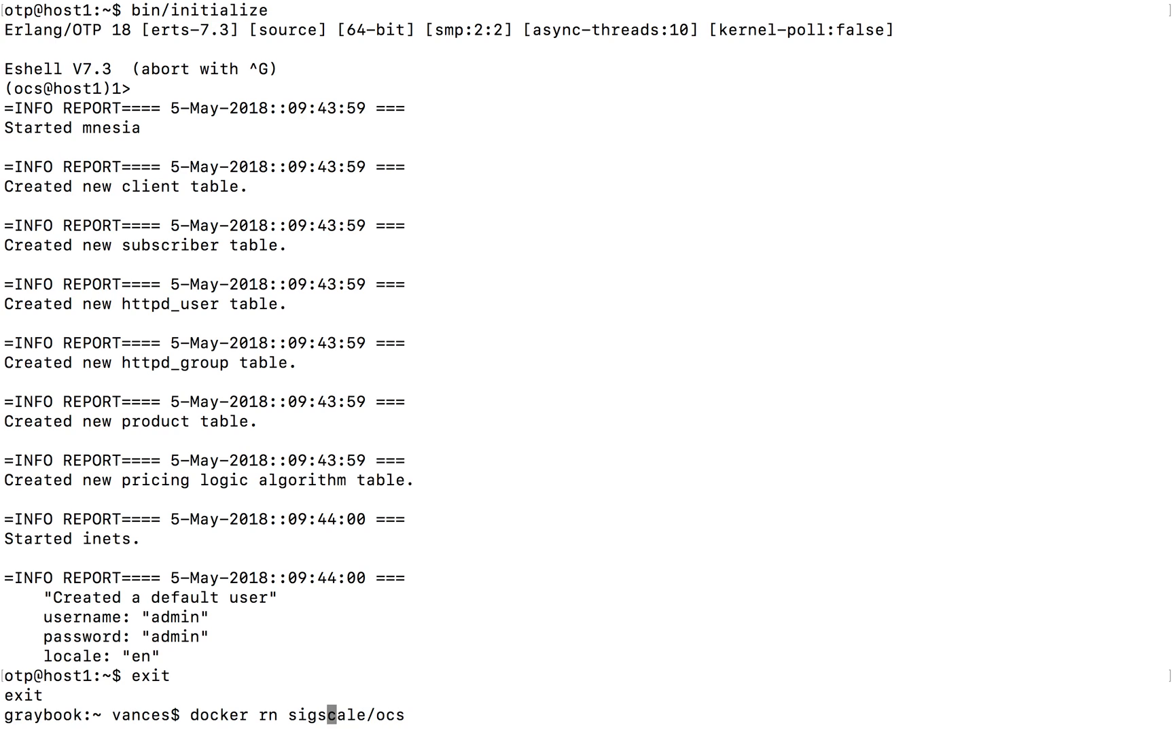
pyautogui.write('u')
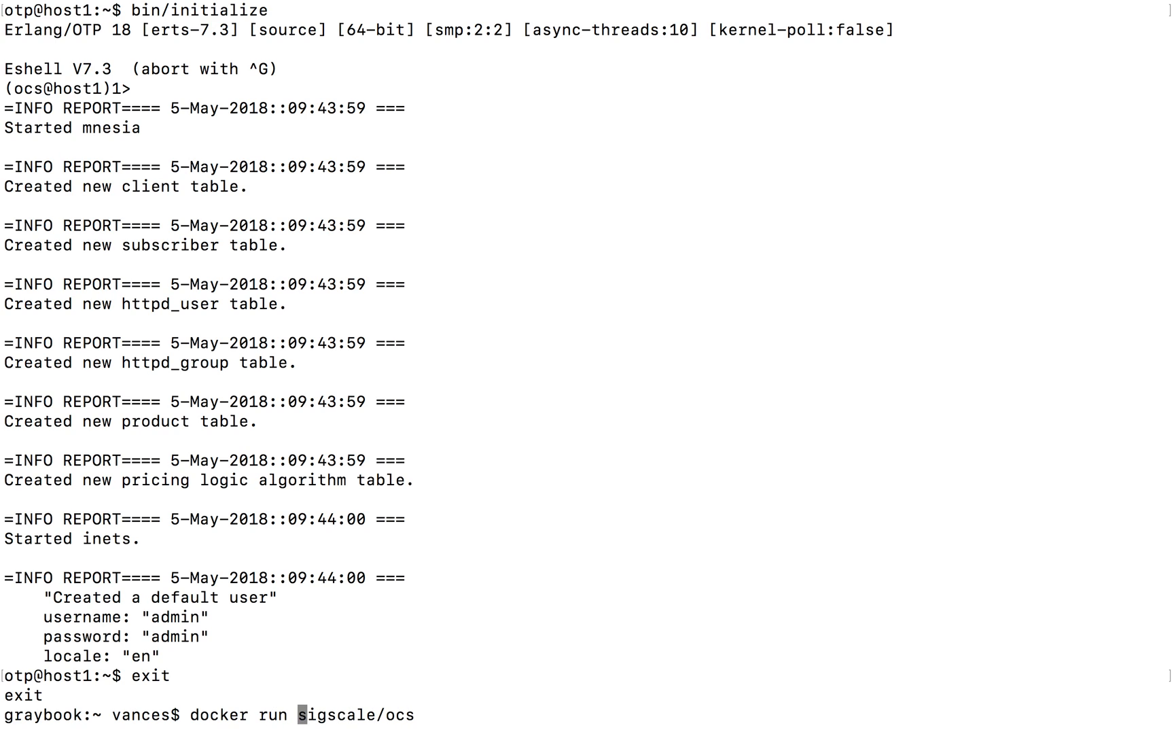
pyautogui.write('-d -h host')
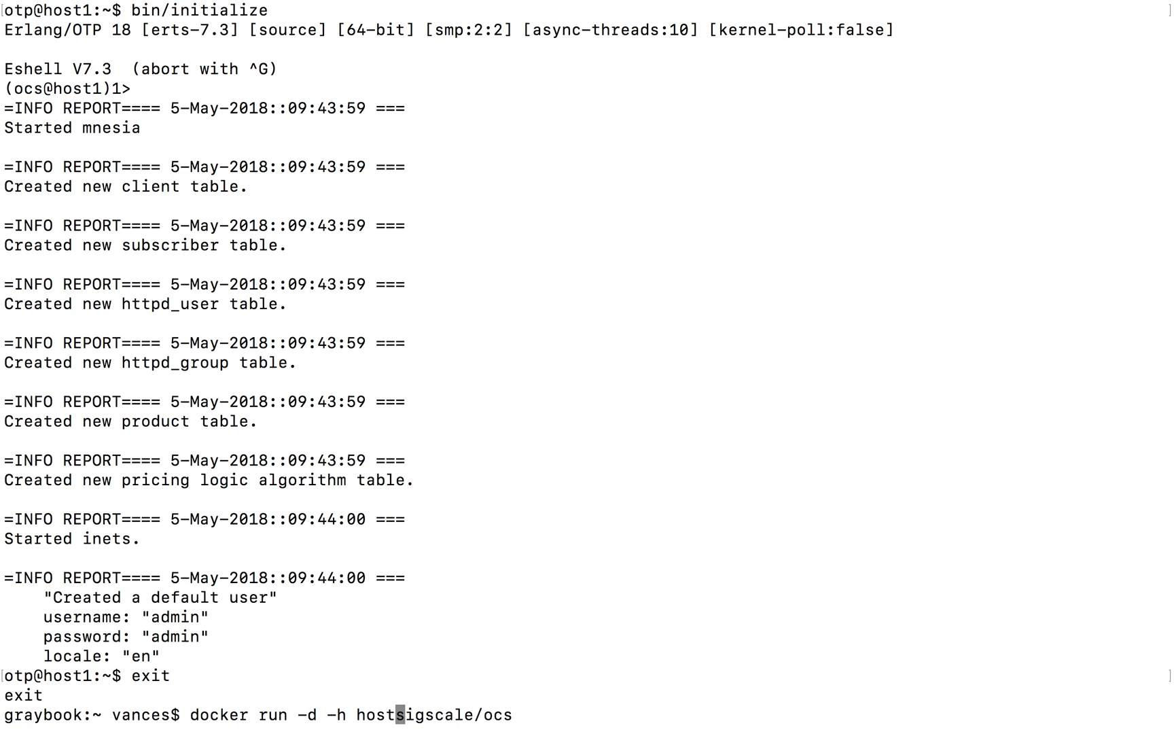
# - Add the '-h host1 -v db:/home/otp/db' hostname and volume flags to the command
pyautogui.write('1')
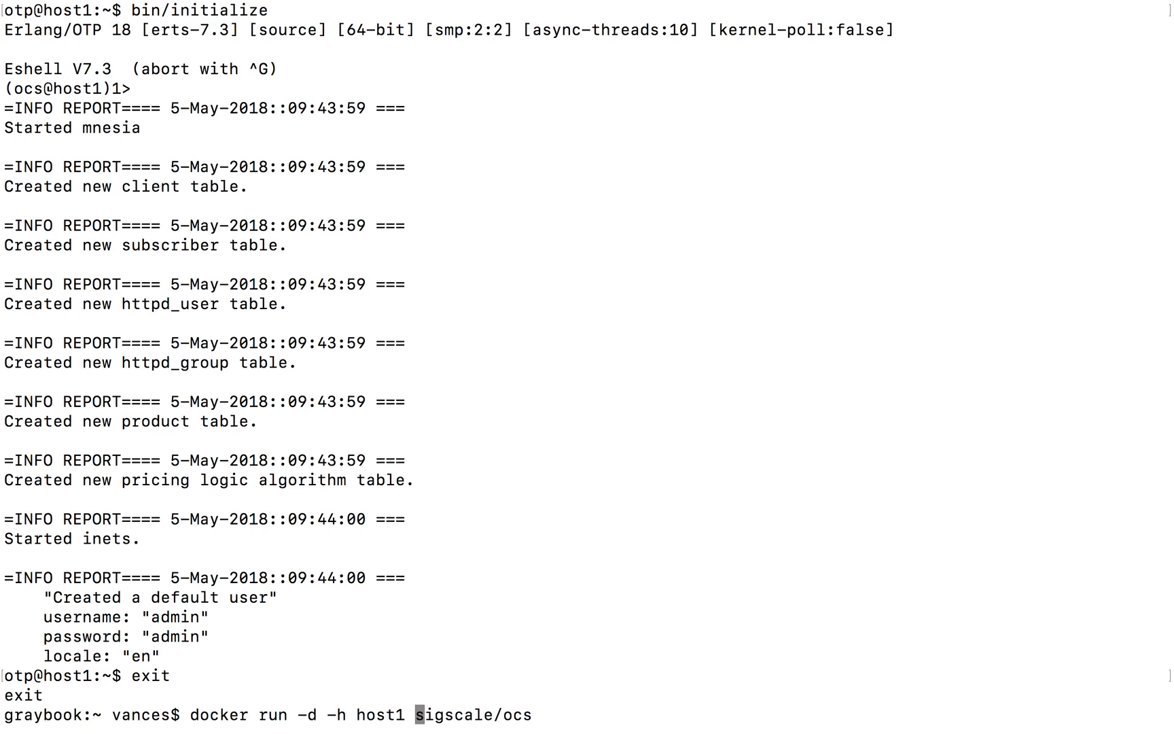
pyautogui.write('-')
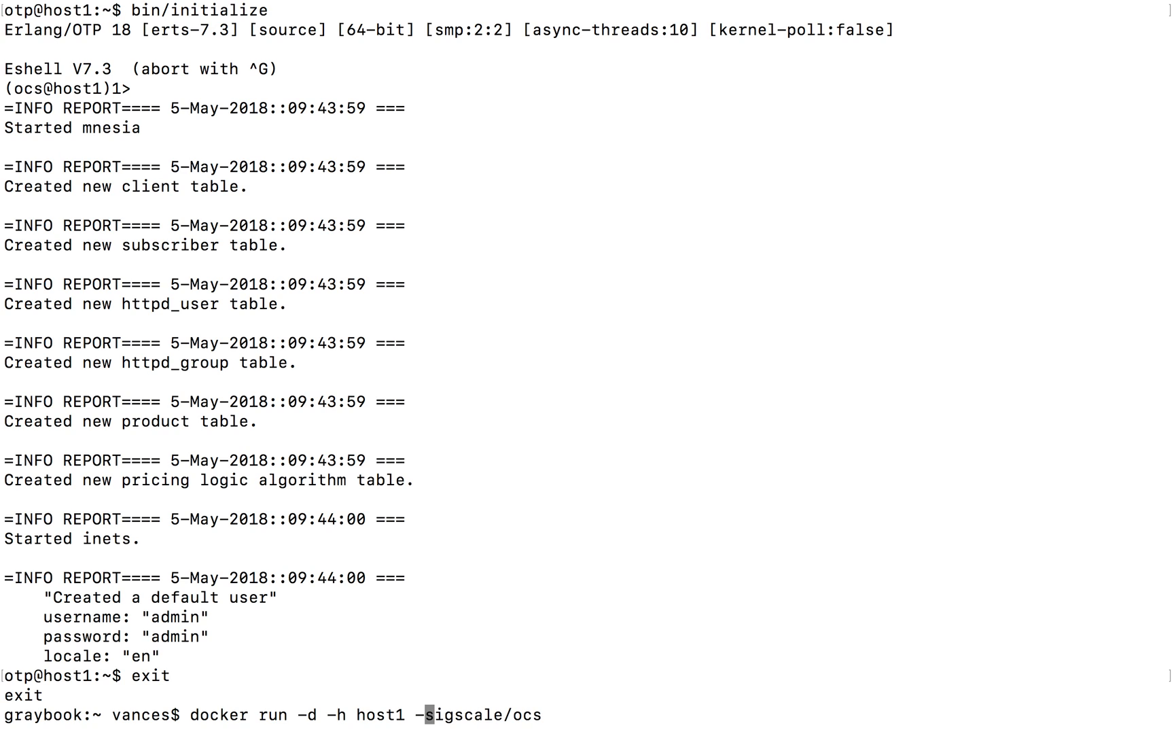
pyautogui.write('-v db:/')
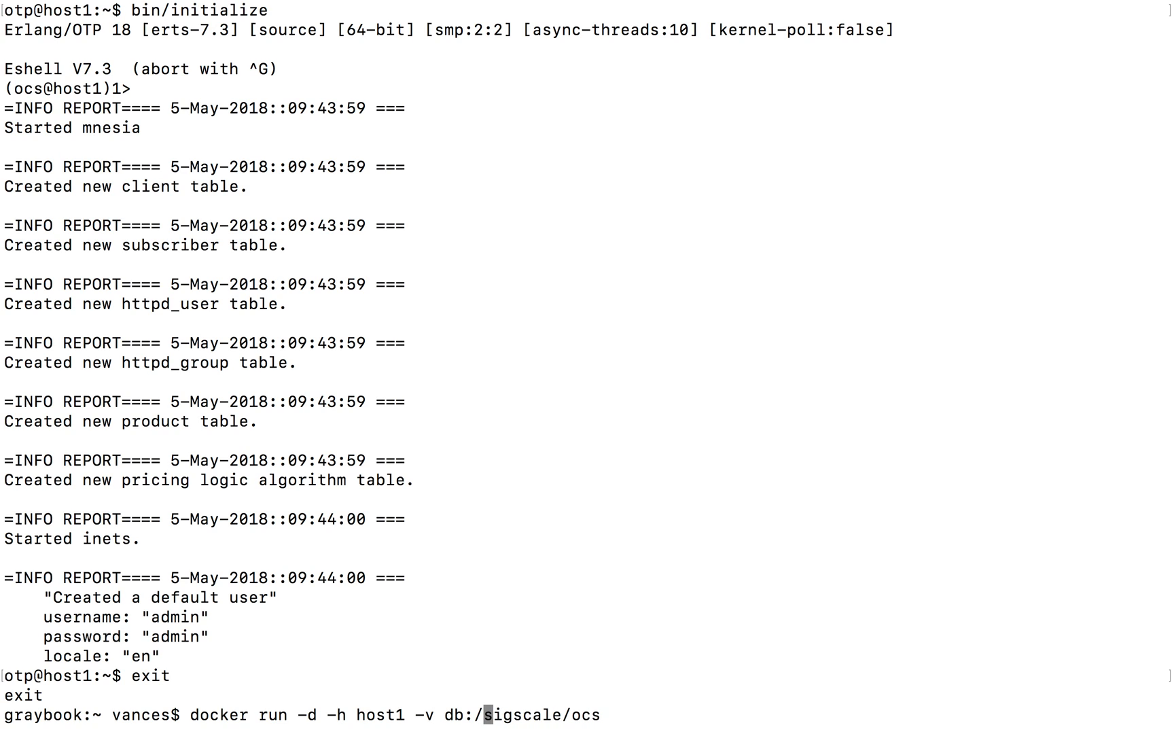
pyautogui.write('home/')
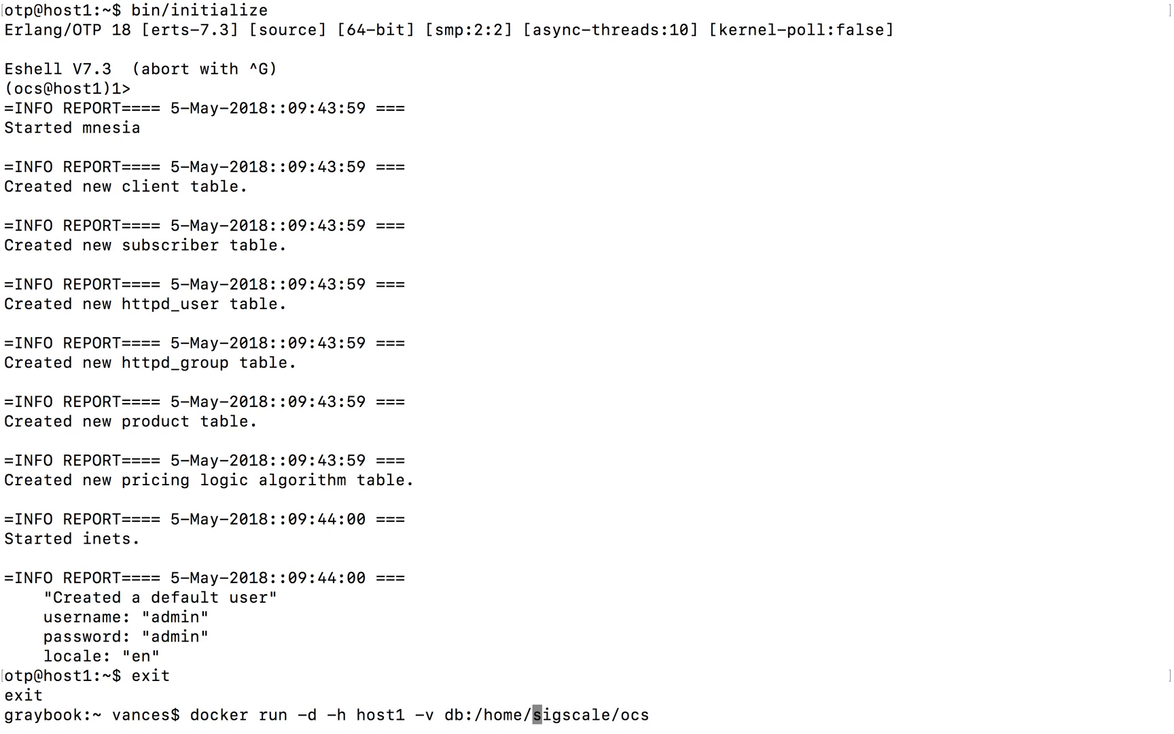
pyautogui.write('pot')
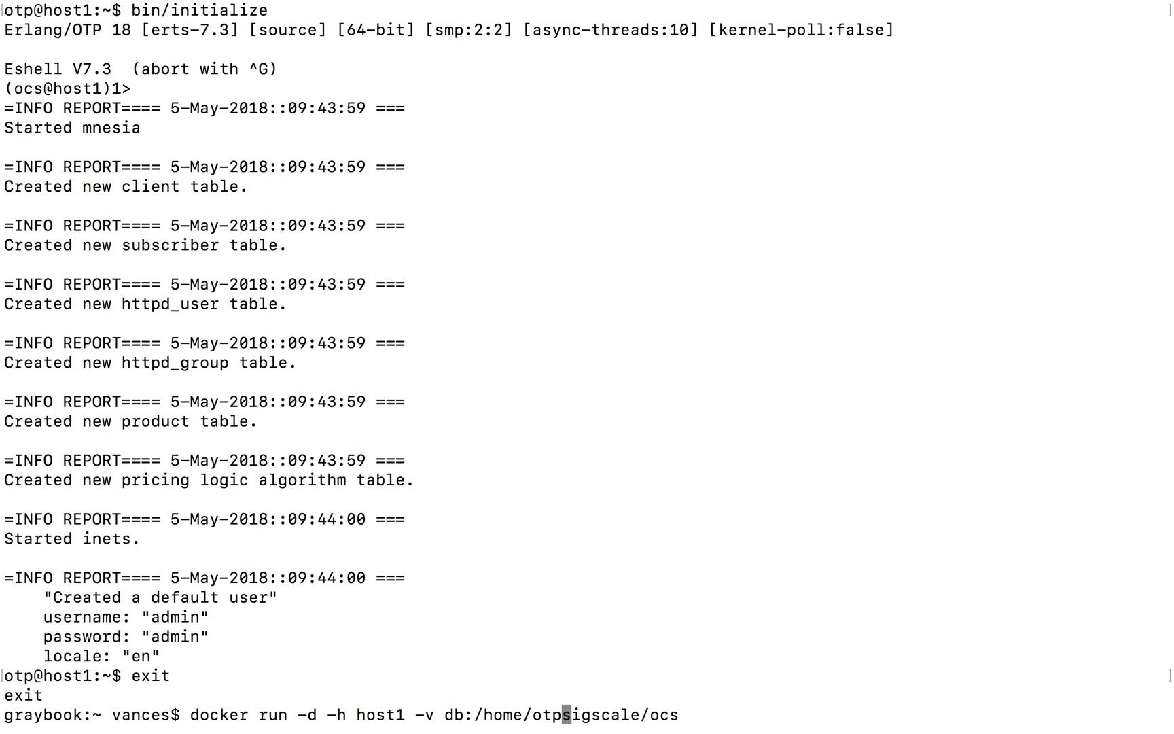
pyautogui.write('/db')
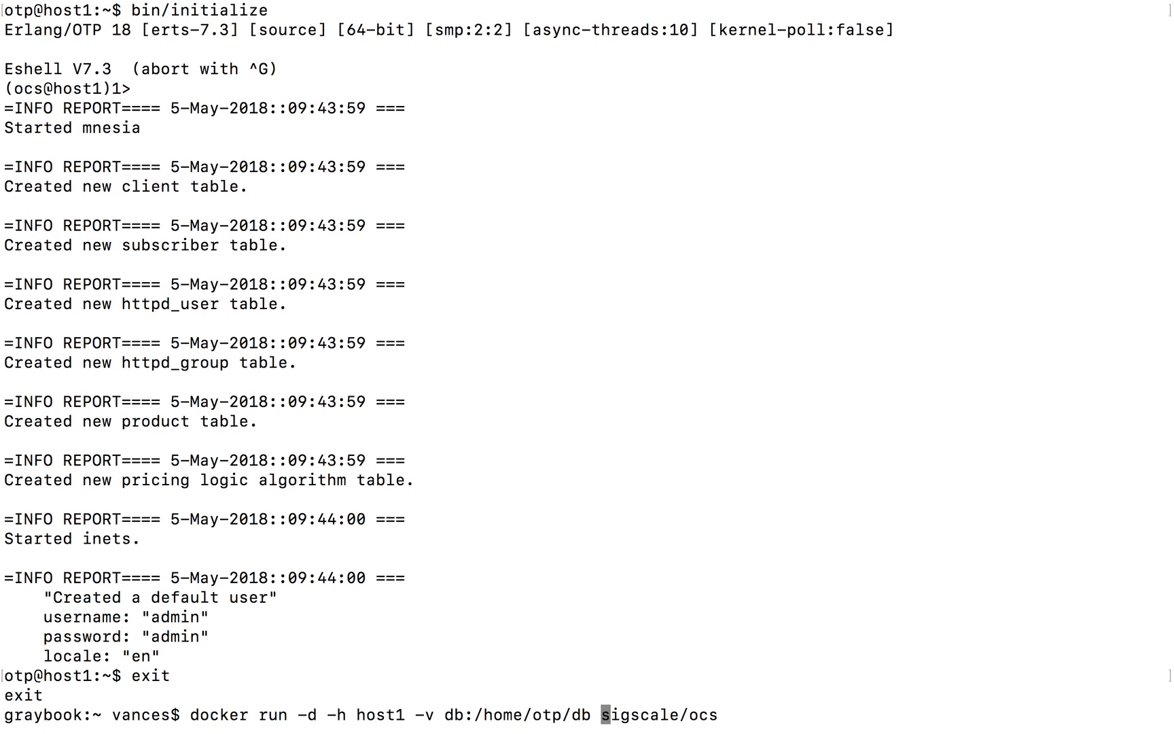
# - Insert RADIUS port mappings '-p 1812:1812/udp -p 1813:1813/udp' into the command
pyautogui.write('-p')
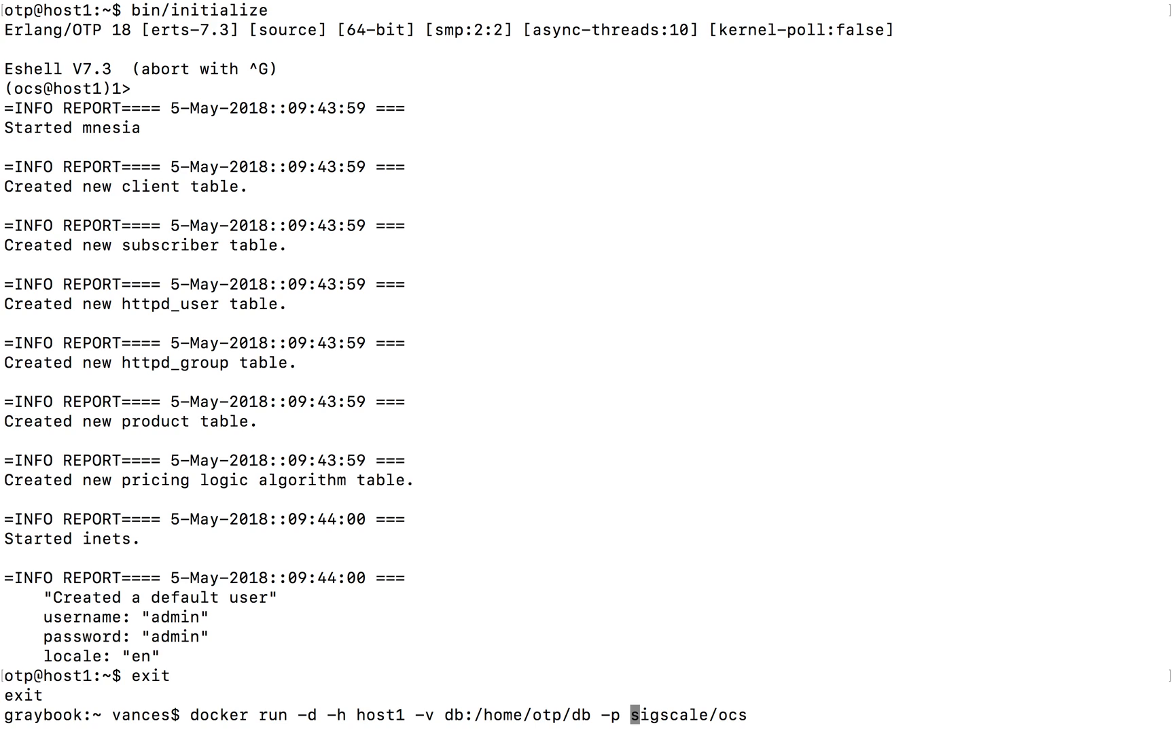
pyautogui.write('1812')
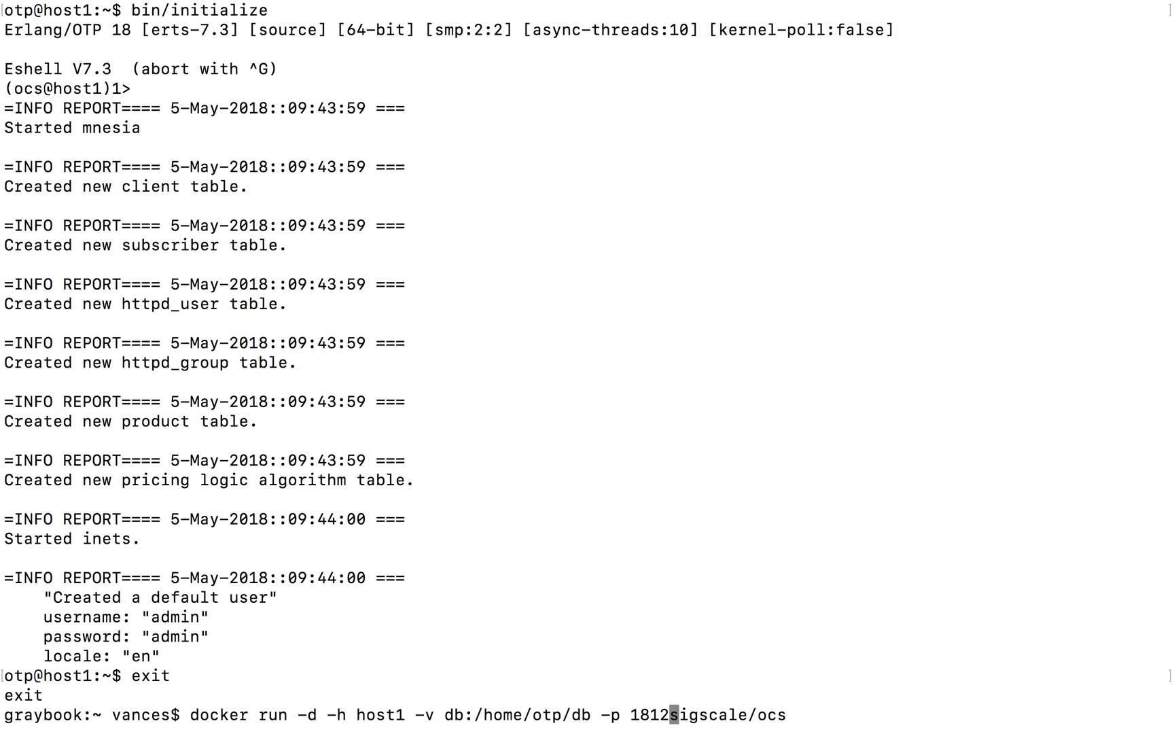
pyautogui.write(':1812')
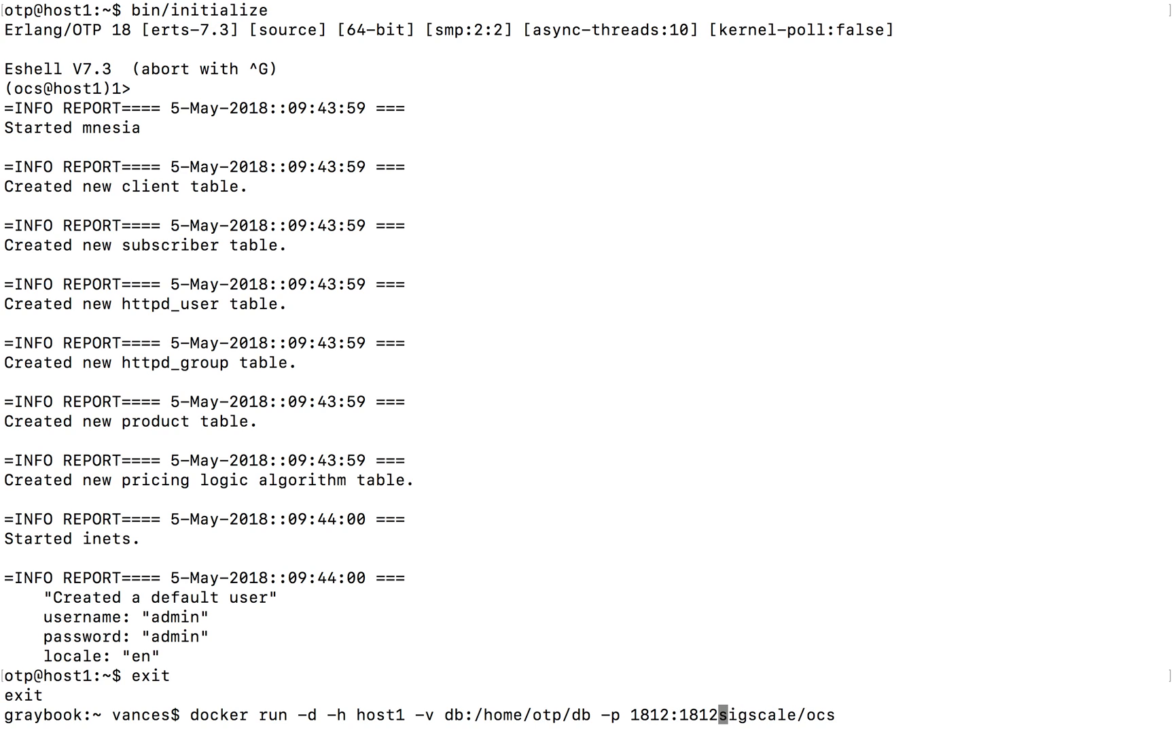
pyautogui.write('/udp')
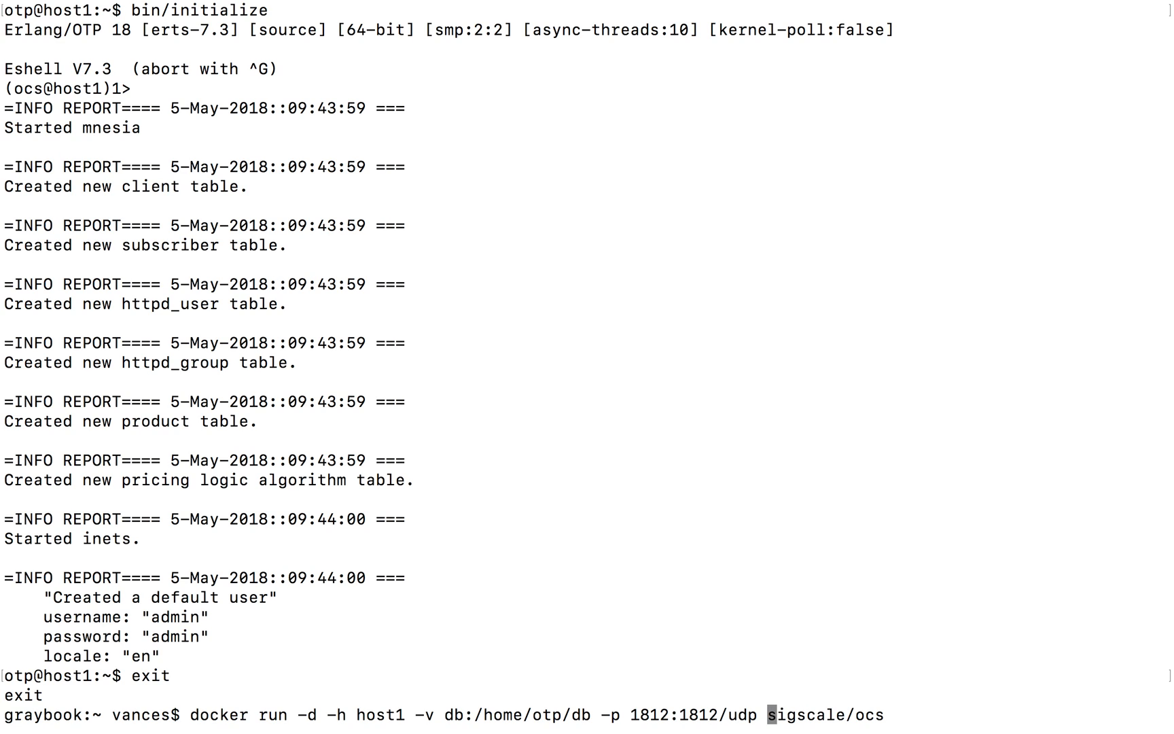
pyautogui.write('-p 1813:')
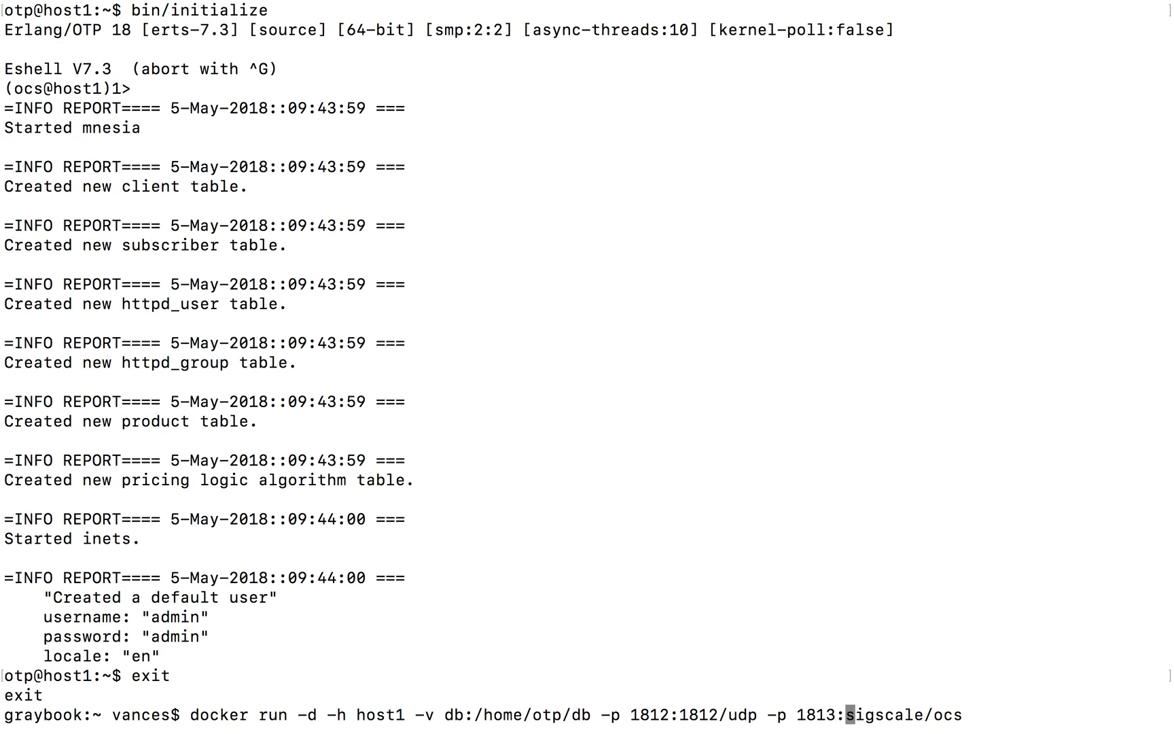
pyautogui.write('1813/udp -p')
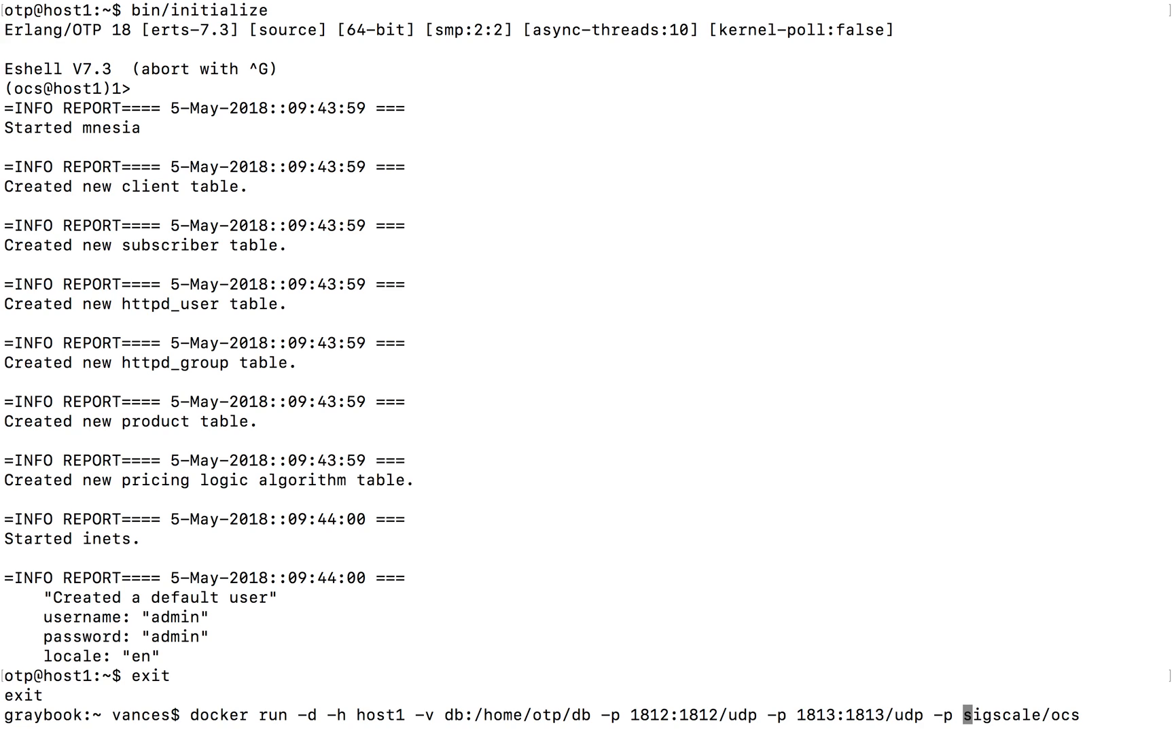
# - Add '-p 3868:3868/tcp -p 8080:8080/tcp' and start the detached container, returning its ID
pyautogui.write('3868:3868')
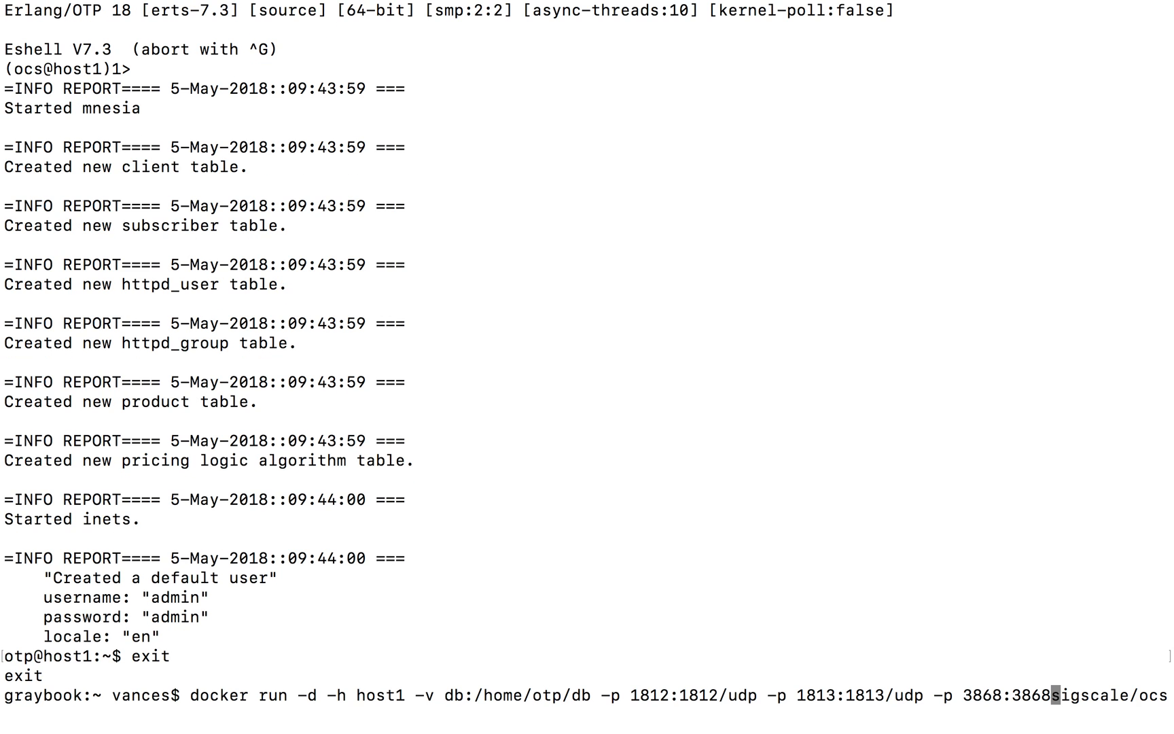
pyautogui.write('/tcp')
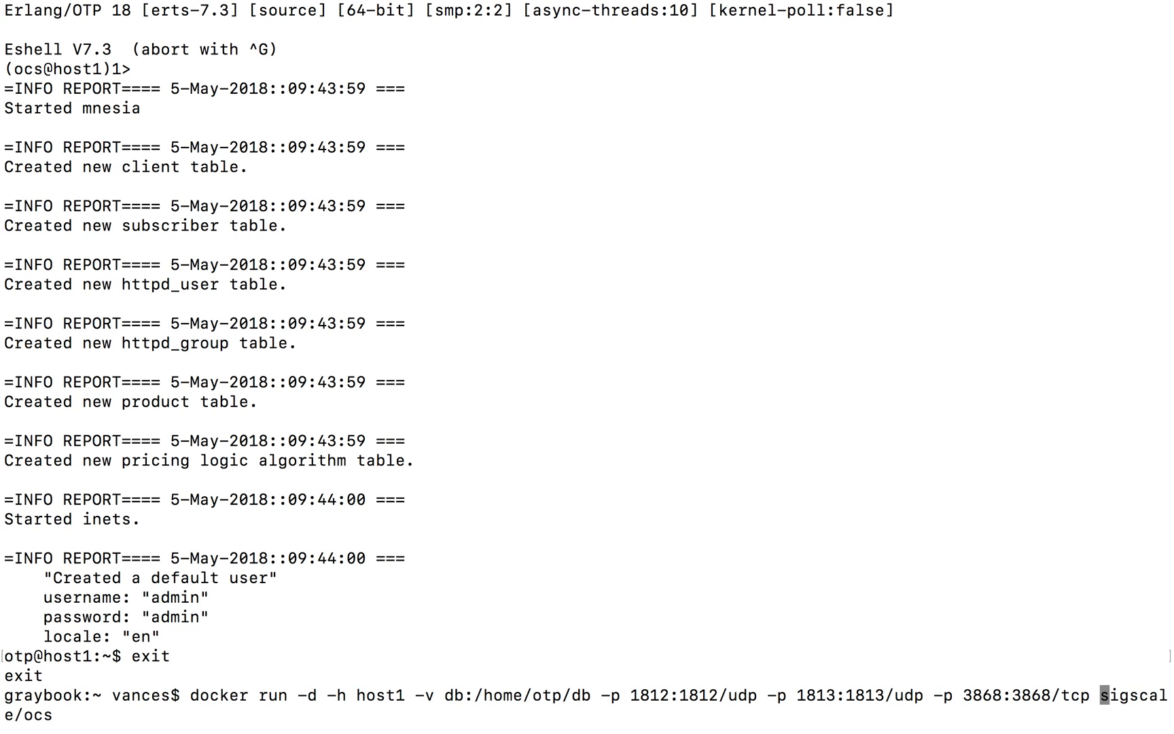
pyautogui.write('-p')
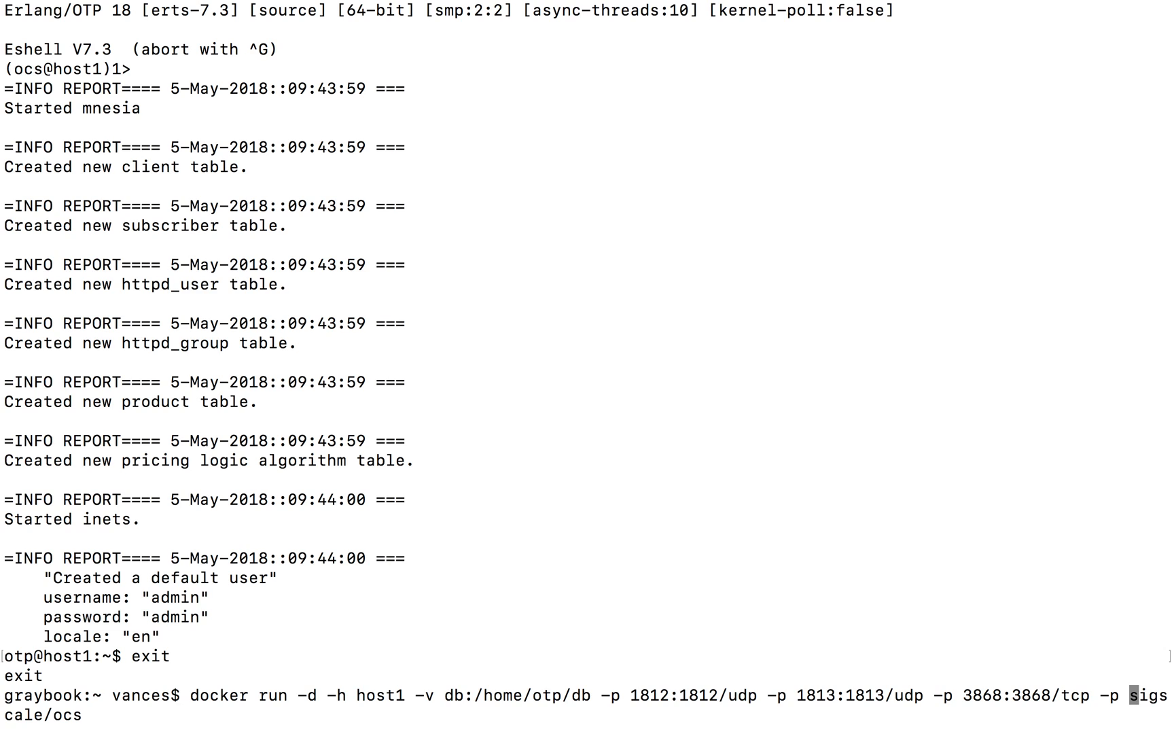
pyautogui.write('8080:')
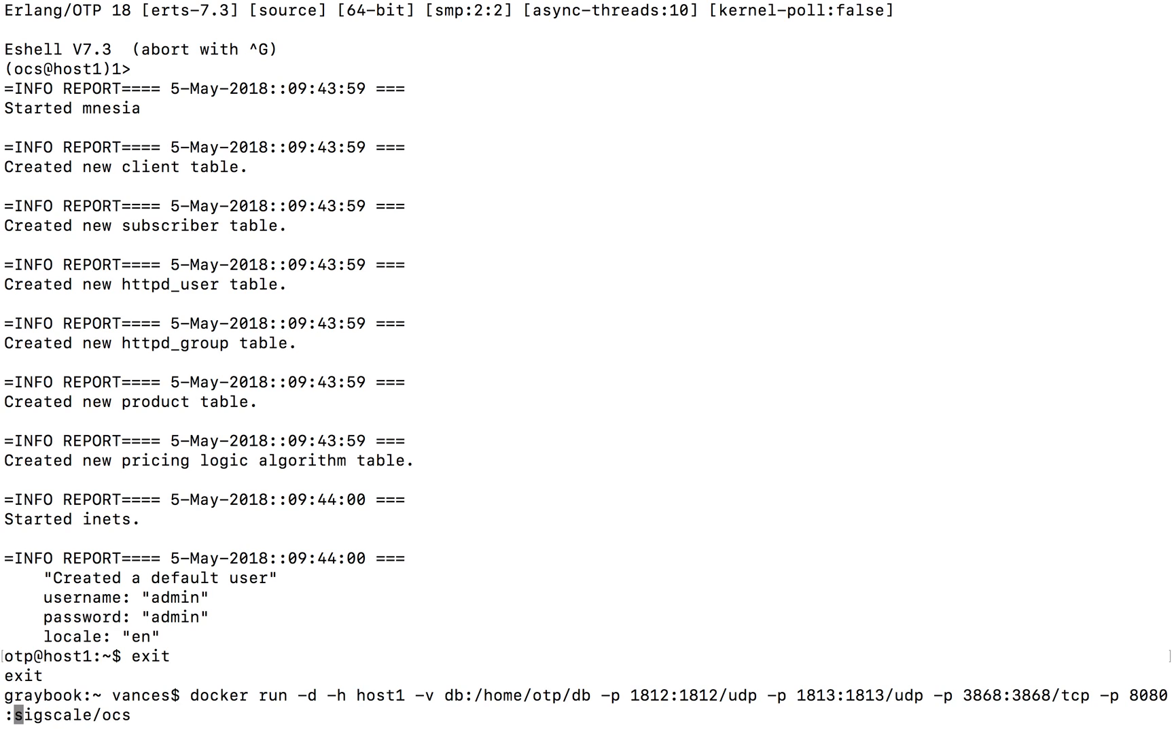
pyautogui.write('8080/tcp')
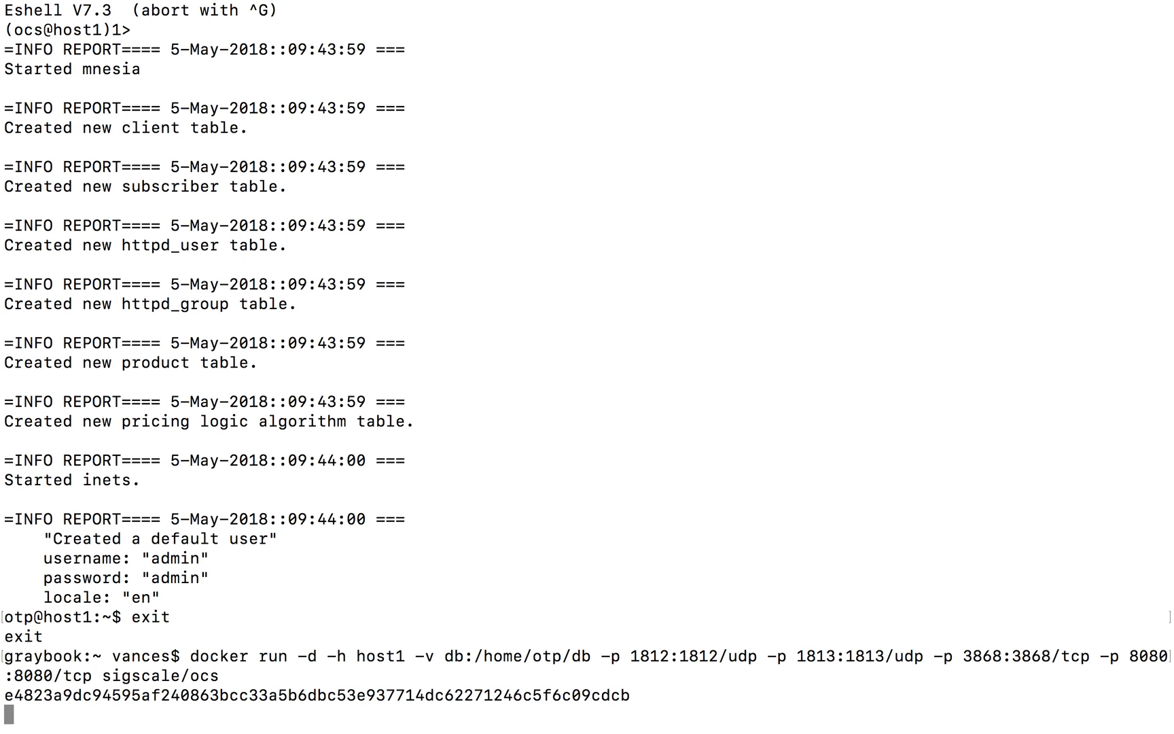
pyautogui.write('op')
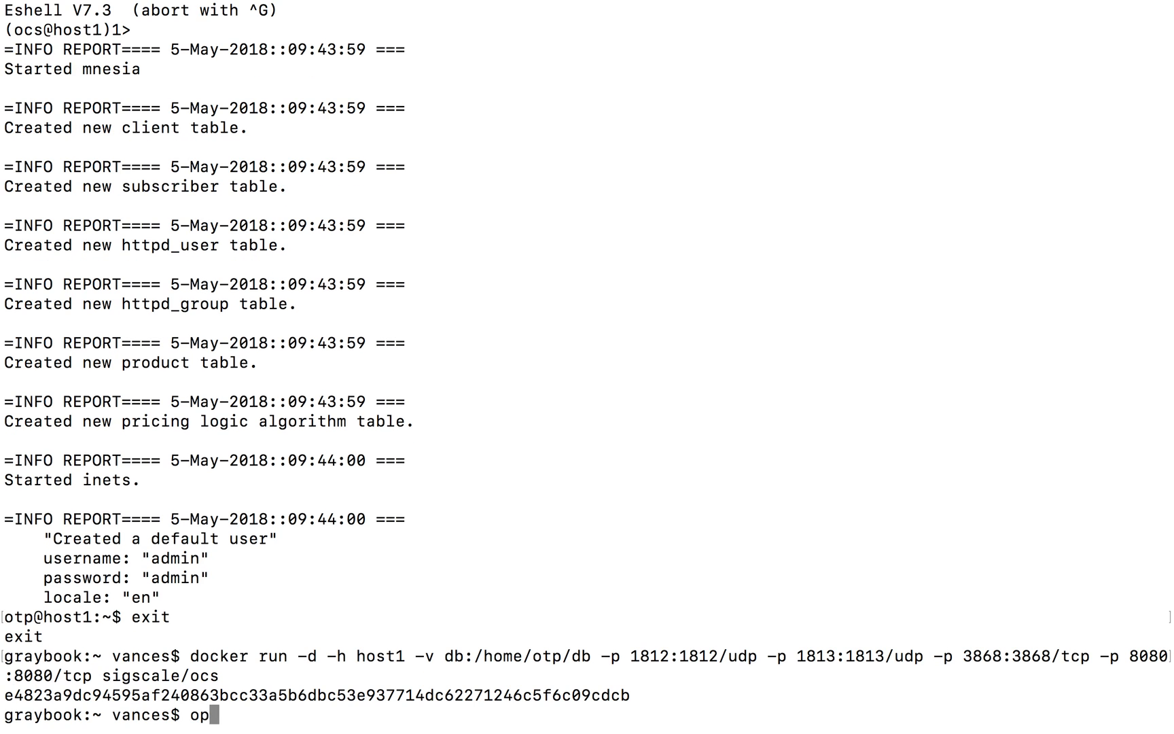
pyautogui.write('en h')
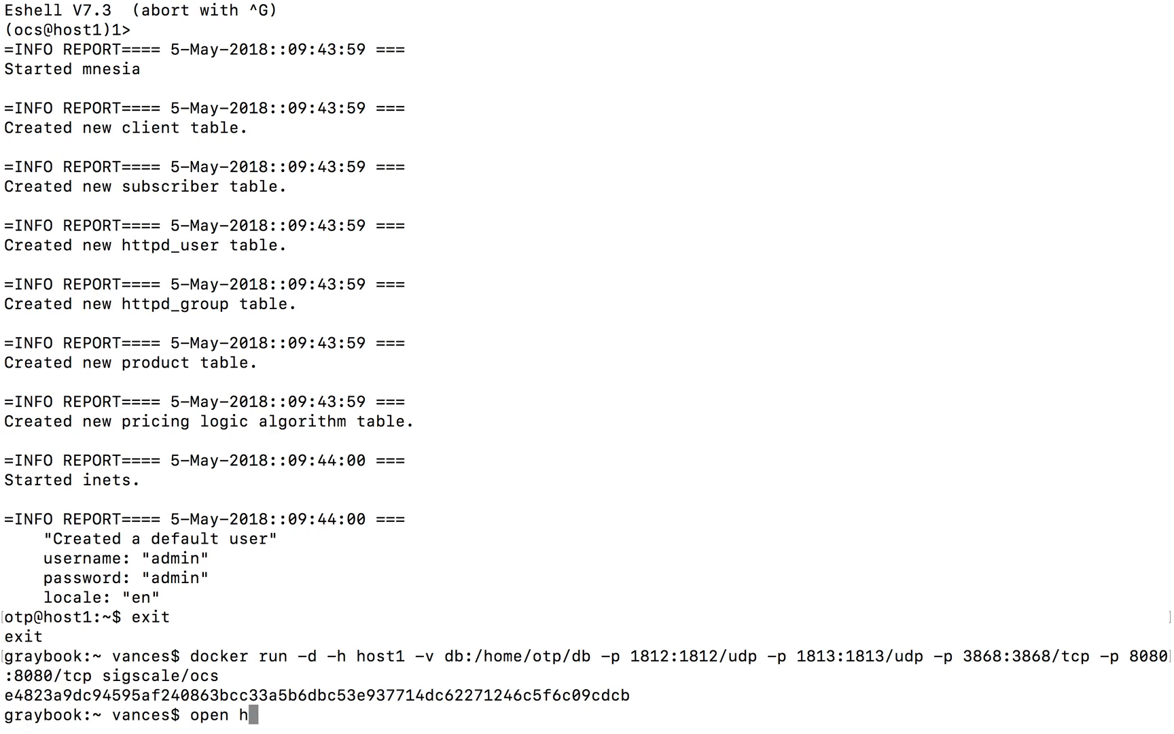
pyautogui.write('ttp')
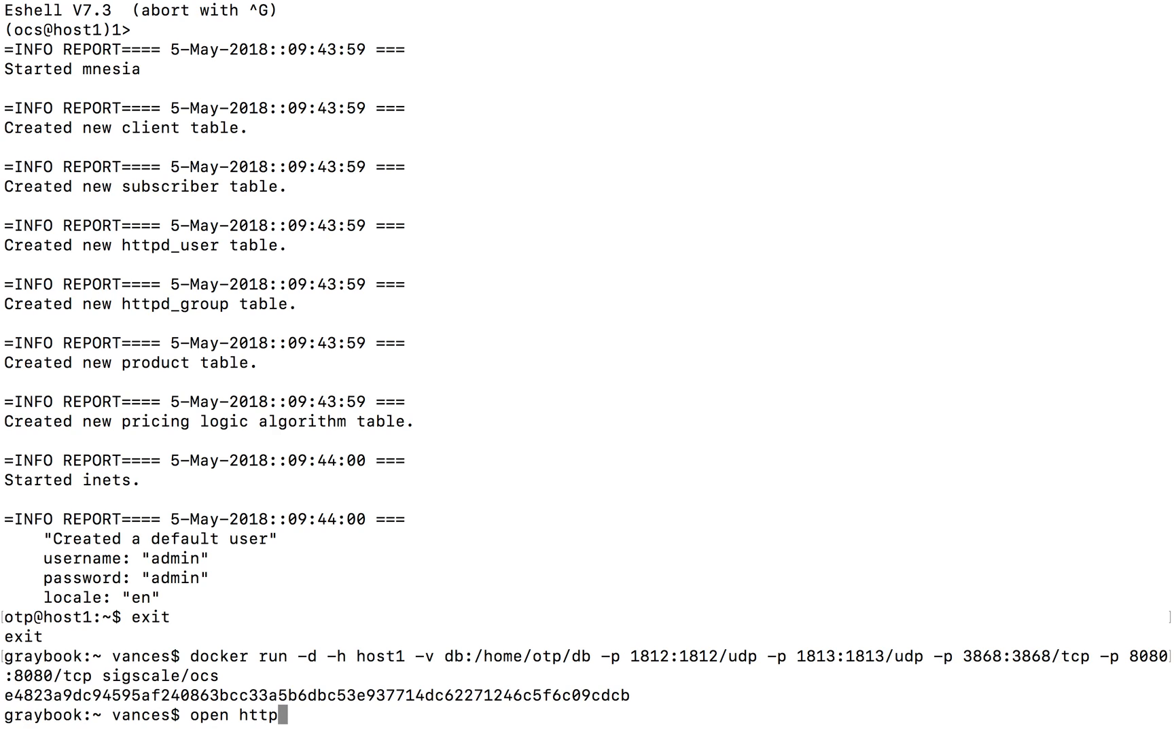
pyautogui.write('s://')
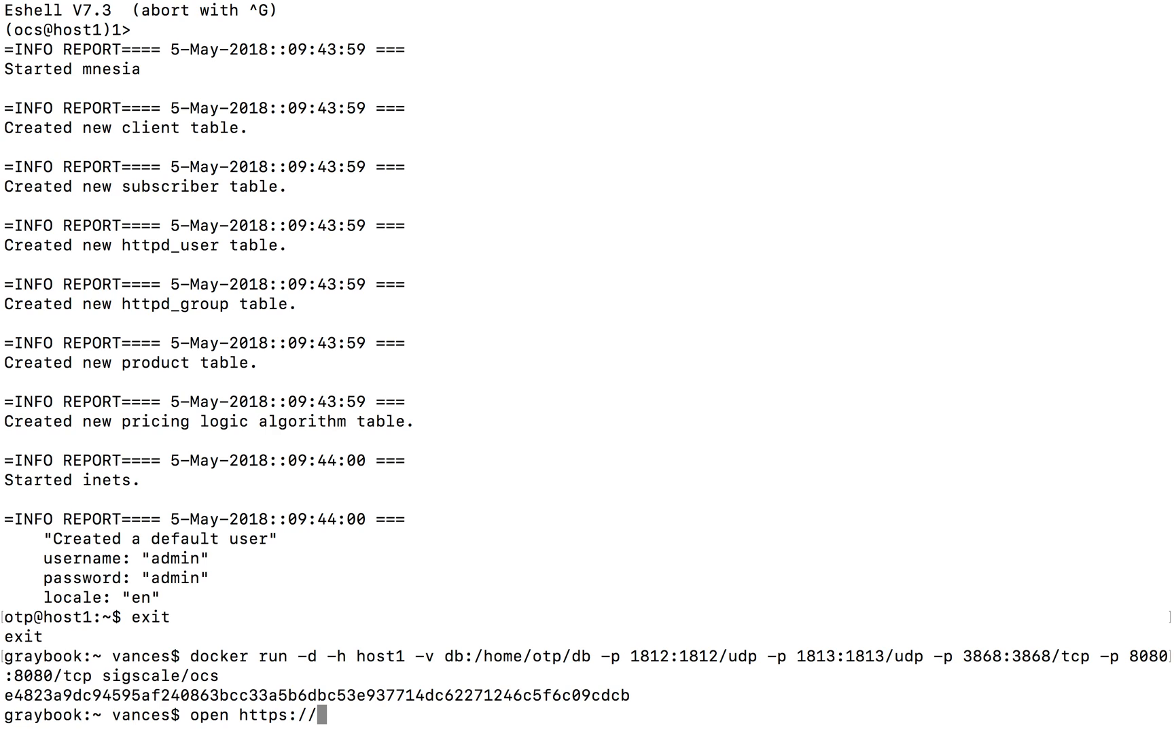
pyautogui.write('localhos')
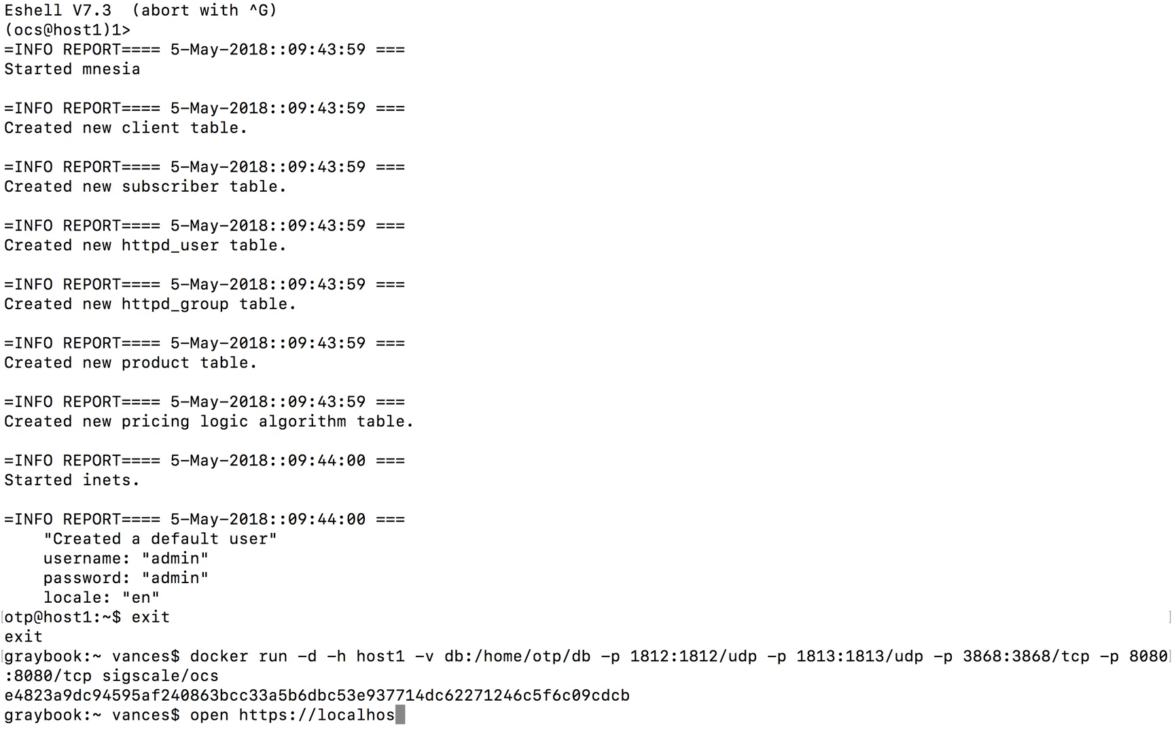
pyautogui.write('t:808')
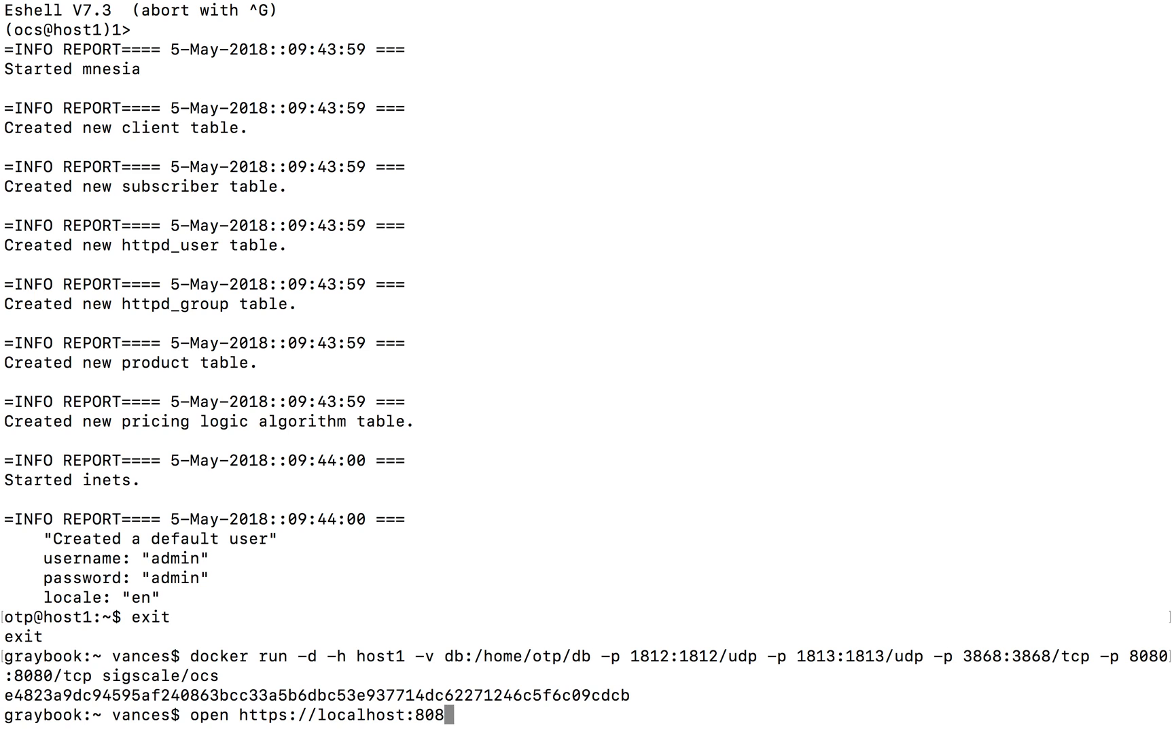
pyautogui.write('0')
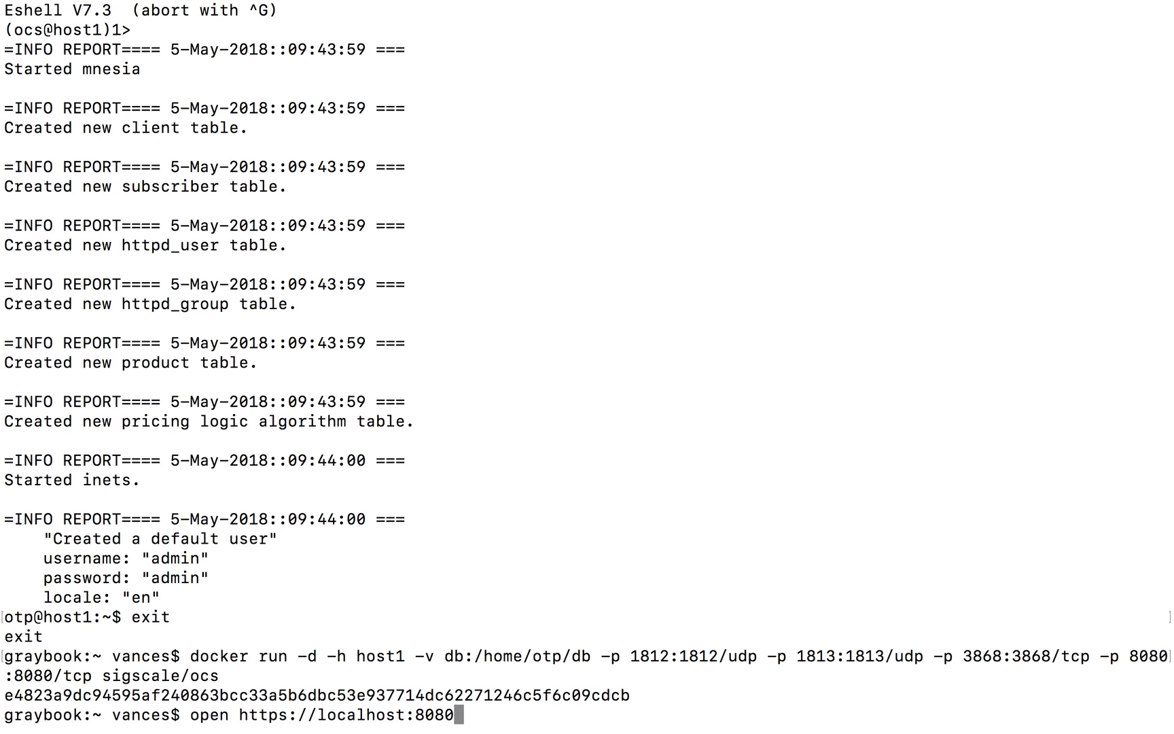